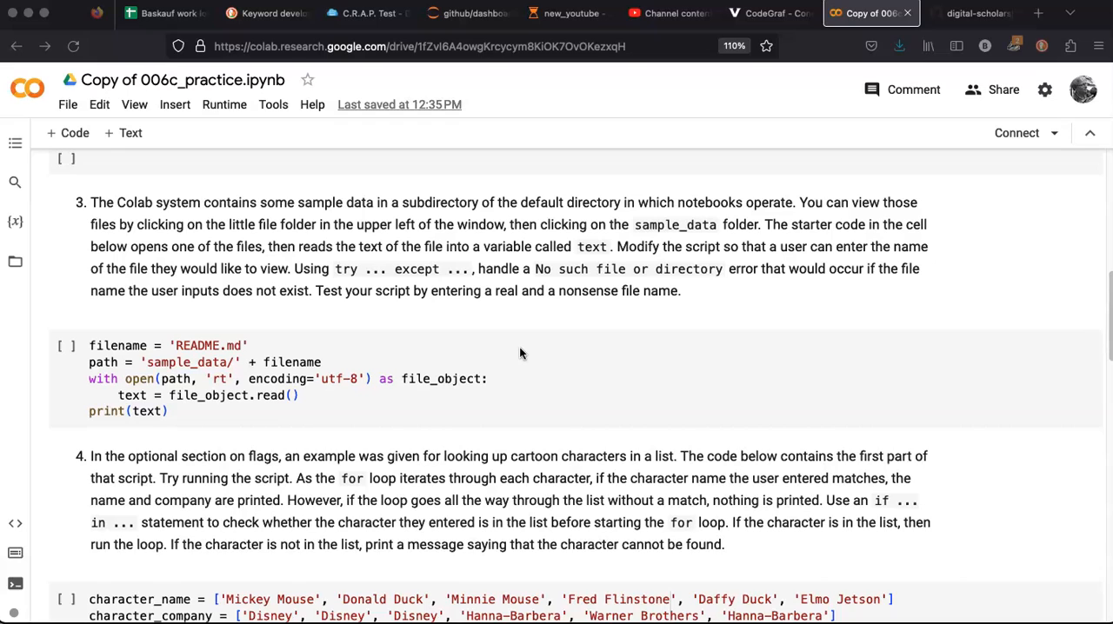
Scroll down to exercise 3's file-reading starter code
{"action": "scroll", "scroll_direction": "down", "scroll_amount": 3}
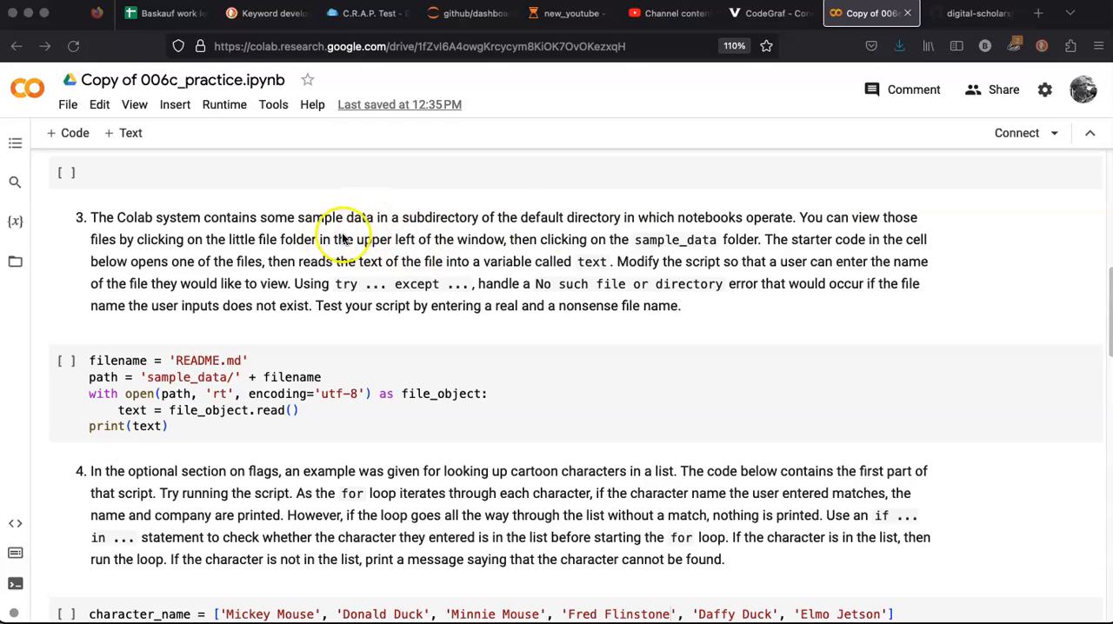
{"action": "mouse_move", "coordinate": [717, 244]}
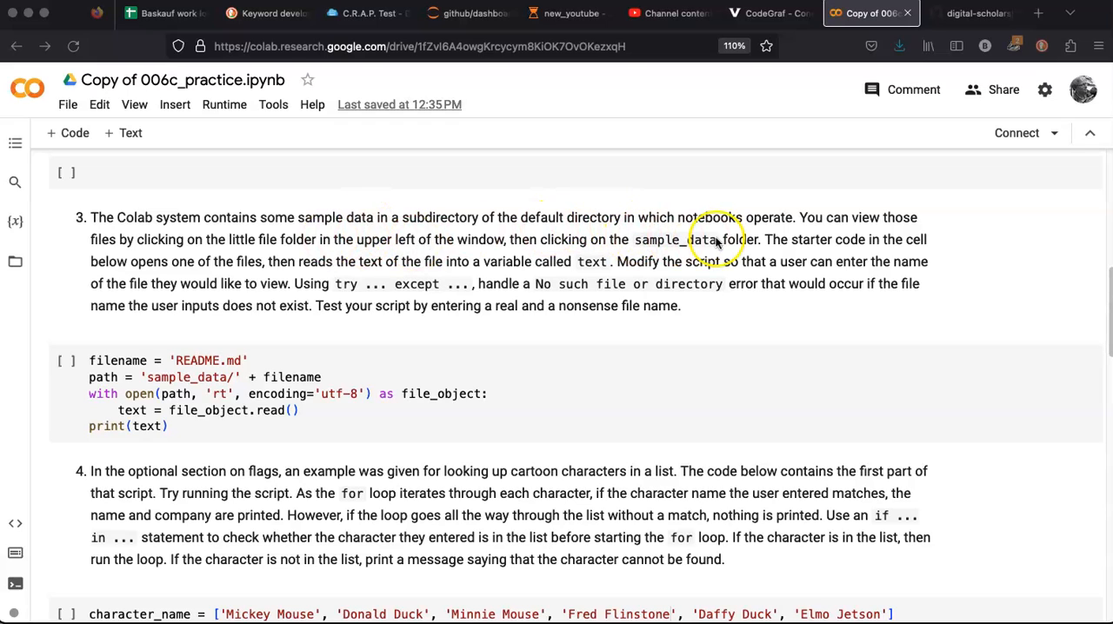
{"action": "mouse_move", "coordinate": [267, 252]}
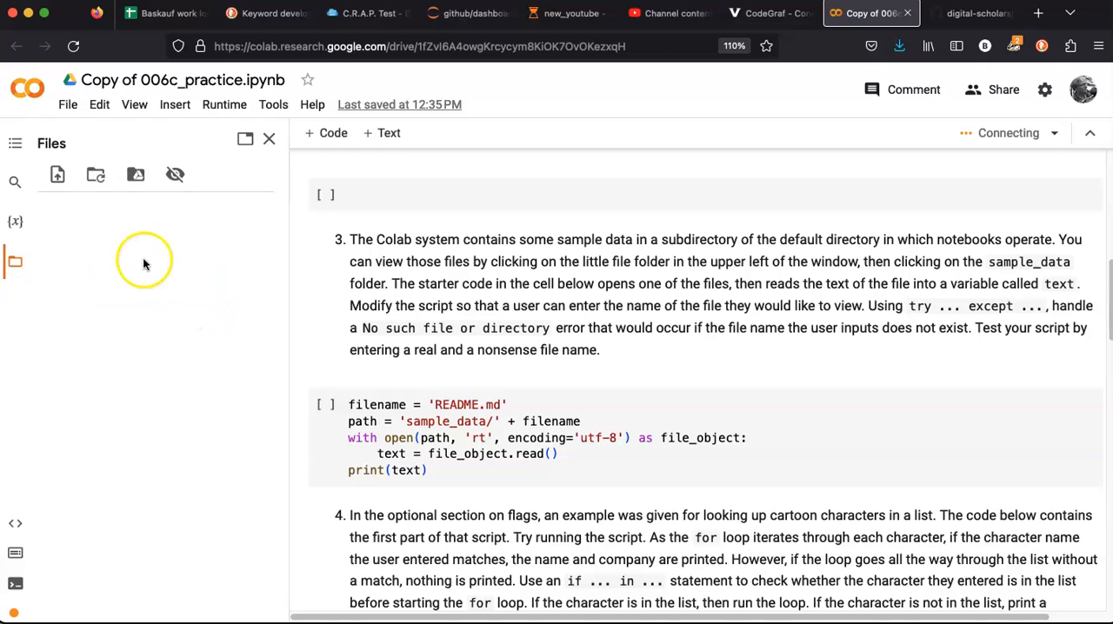
Expand sample_data in the Files panel to list README.md, JSON and CSV files
{"action": "left_click", "coordinate": [110, 229]}
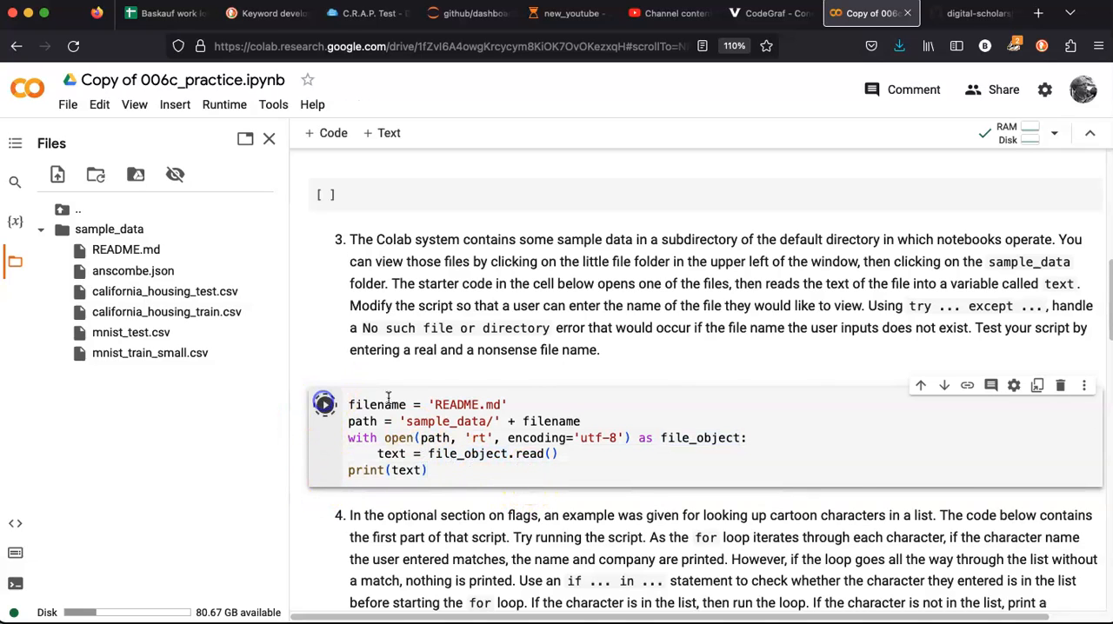
Run the starter cell to print README.md's text, and open README.md from Files
{"action": "left_click", "coordinate": [324, 403]}
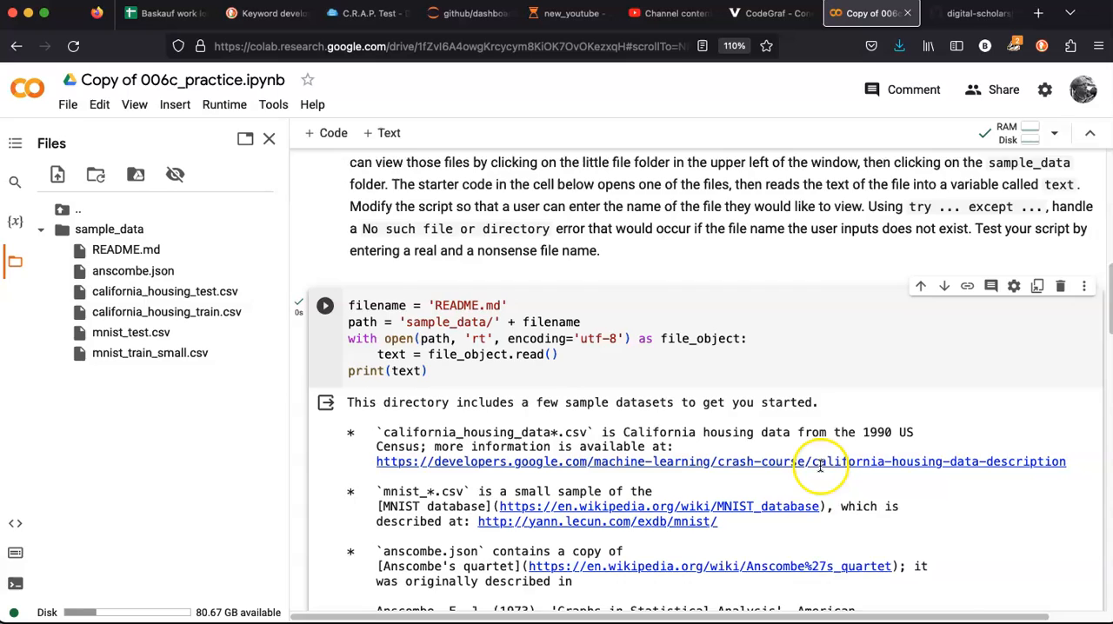
{"action": "scroll", "scroll_direction": "down", "scroll_amount": 3}
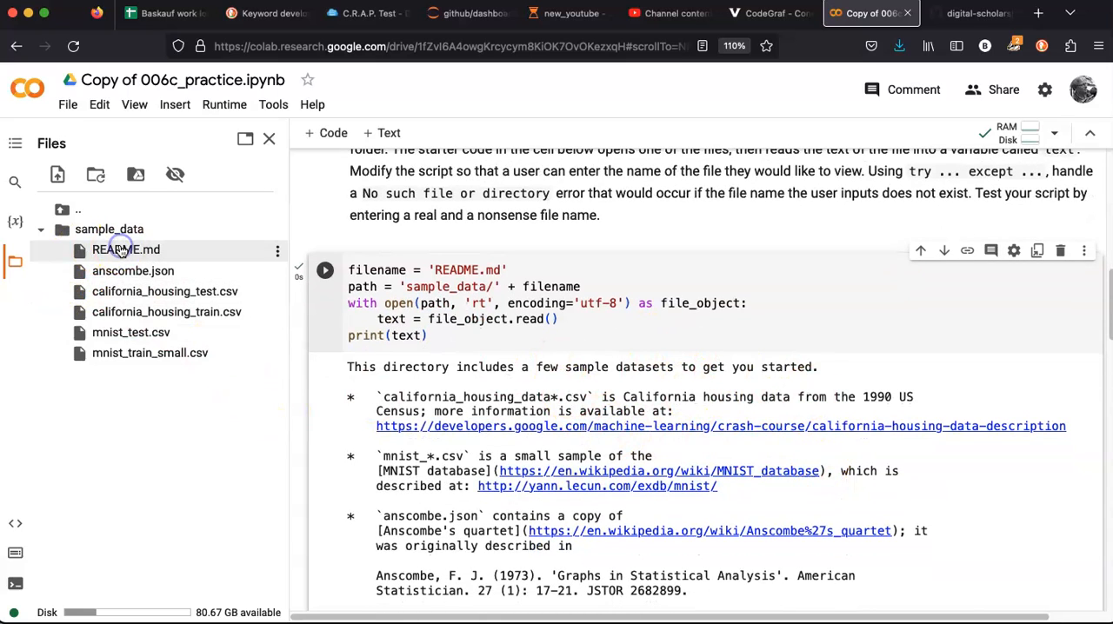
{"action": "double_click", "coordinate": [125, 249]}
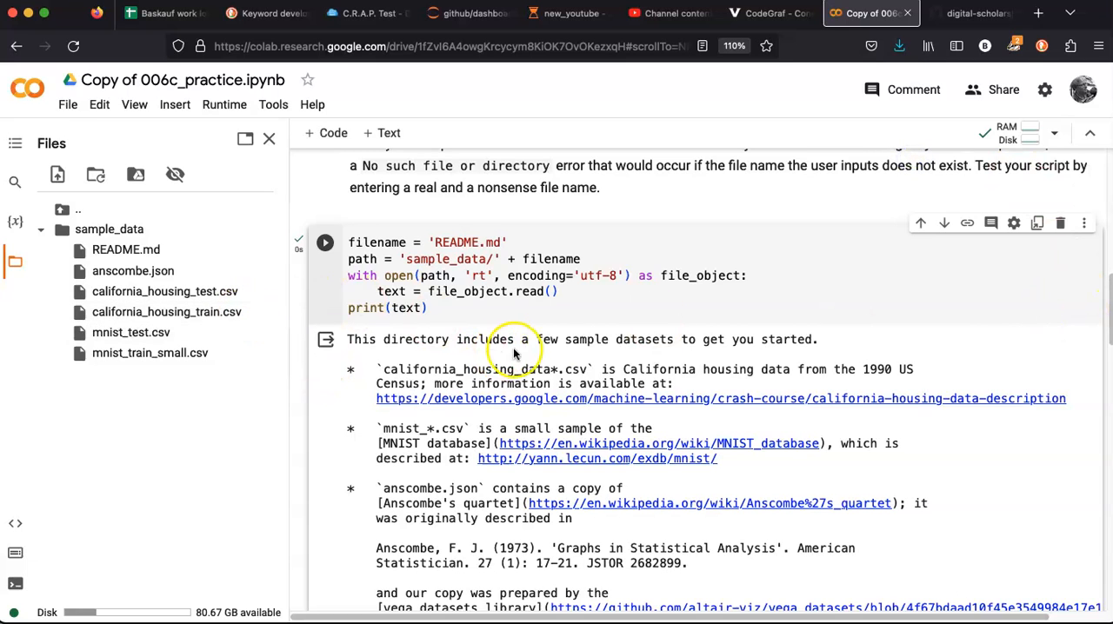
{"action": "scroll", "scroll_direction": "down", "scroll_amount": 3}
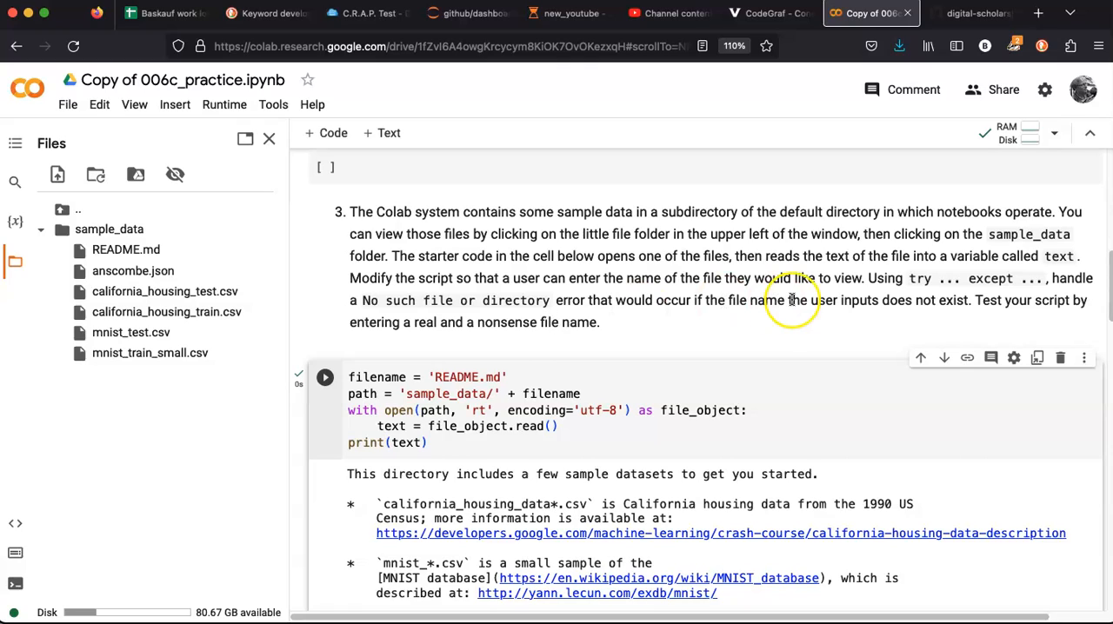
{"action": "mouse_move", "coordinate": [872, 300]}
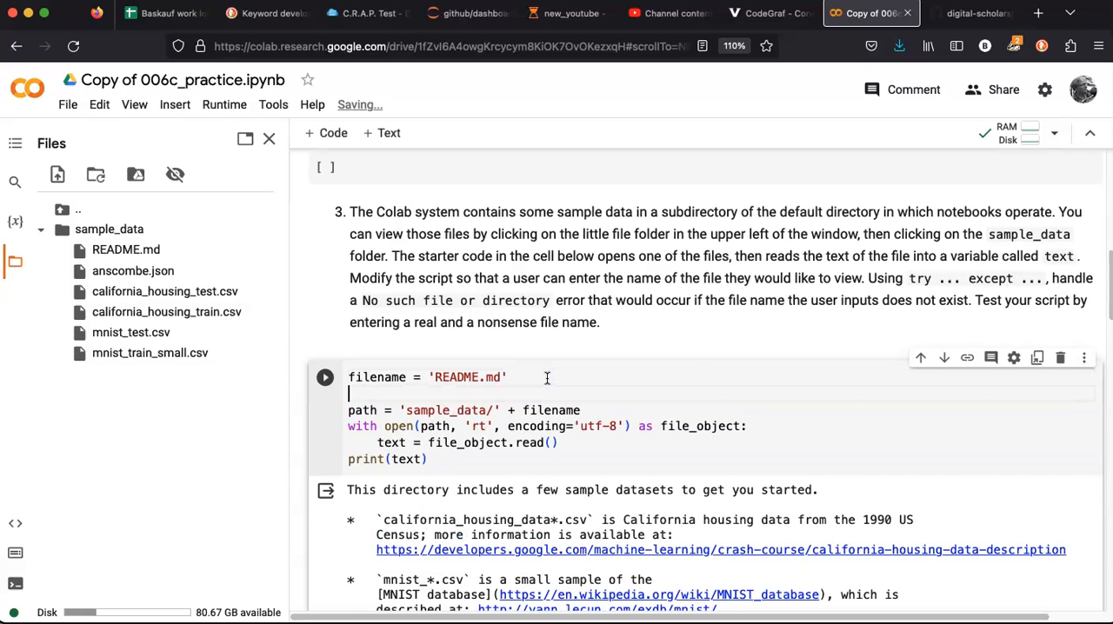
Set filename = input('What file do you want to see?') and delete the hardcoded 'README.md' line
{"action": "type", "text": "input"}
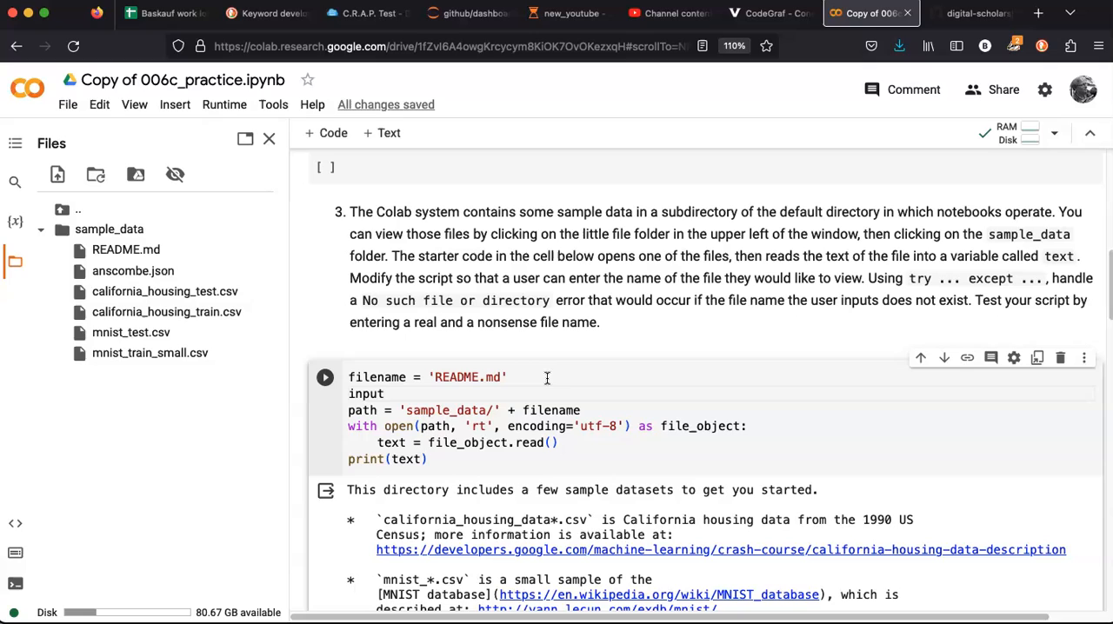
{"action": "key", "text": "BackSpace"}
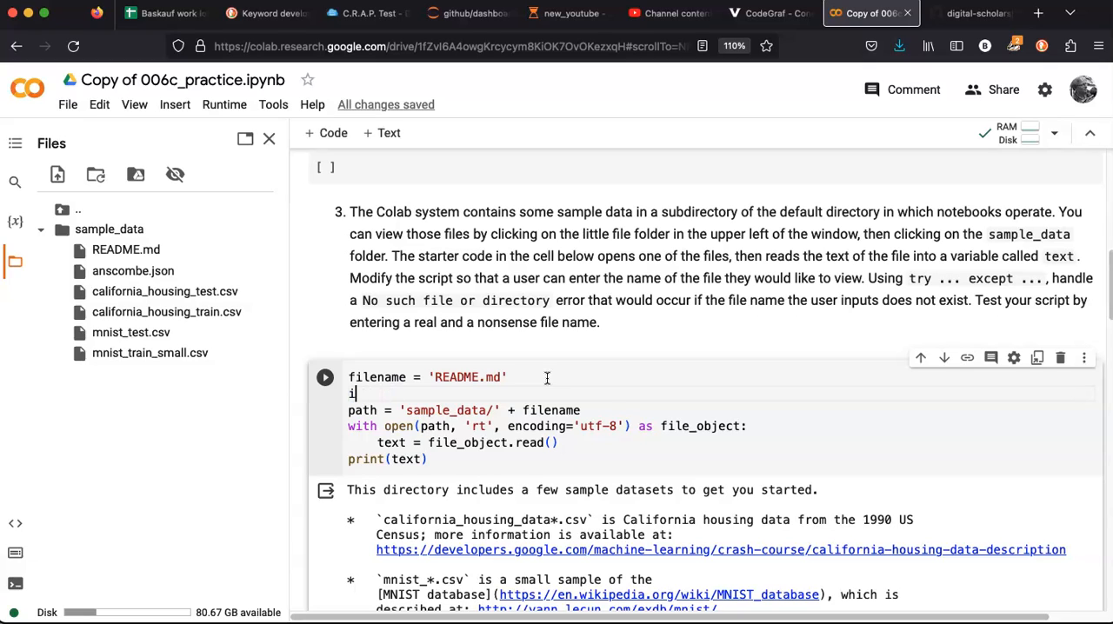
{"action": "type", "text": "filename = input"}
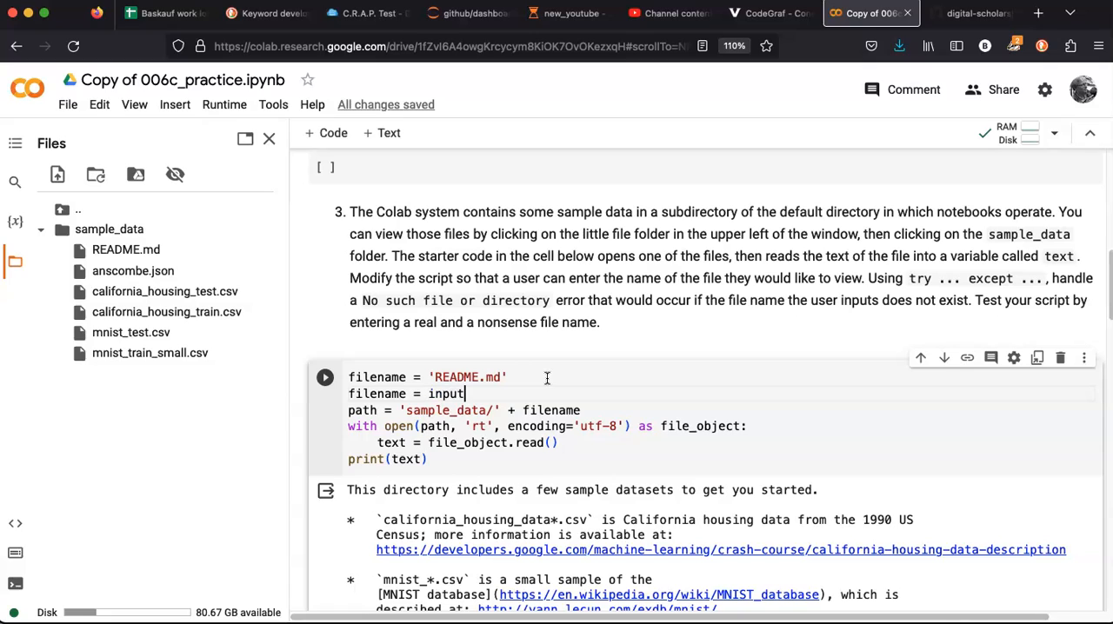
{"action": "type", "text": "("}
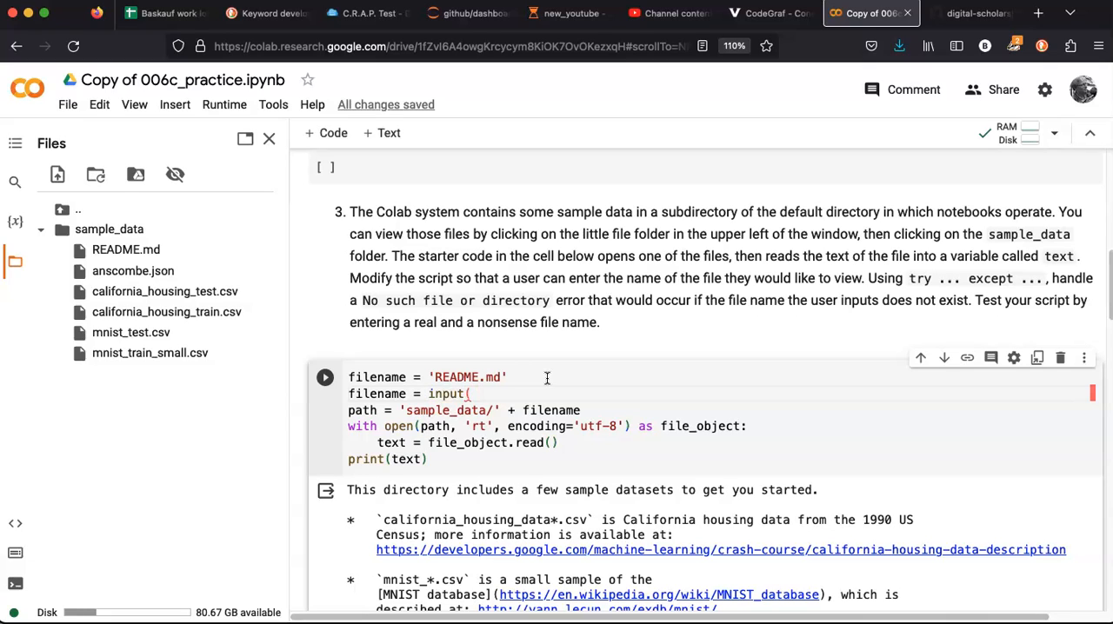
{"action": "type", "text": "W'"}
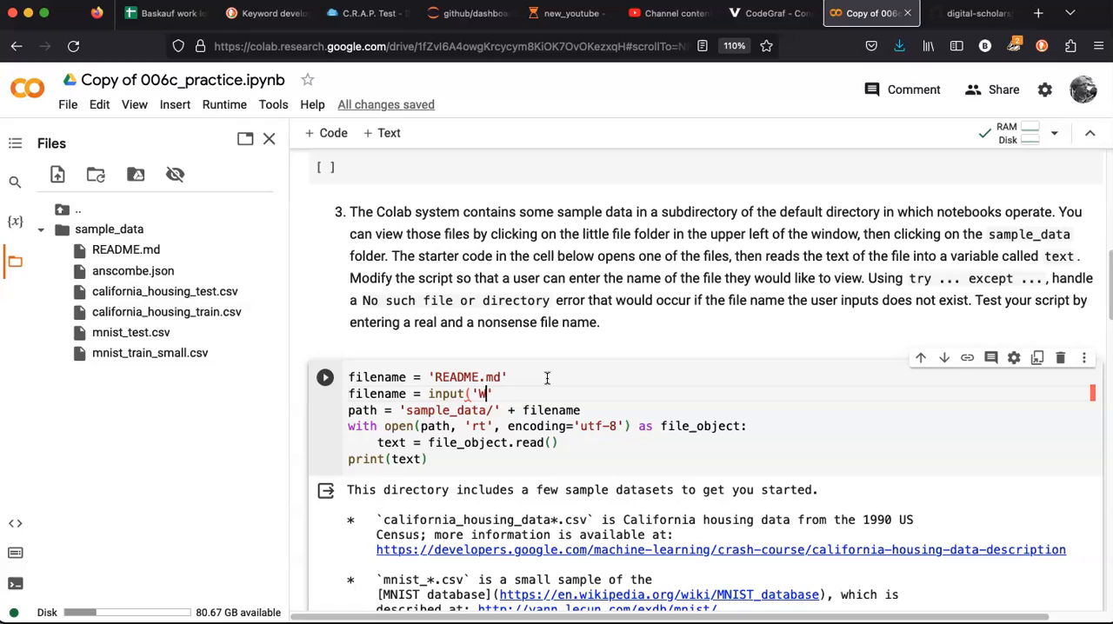
{"action": "type", "text": "hat file do you want to se"}
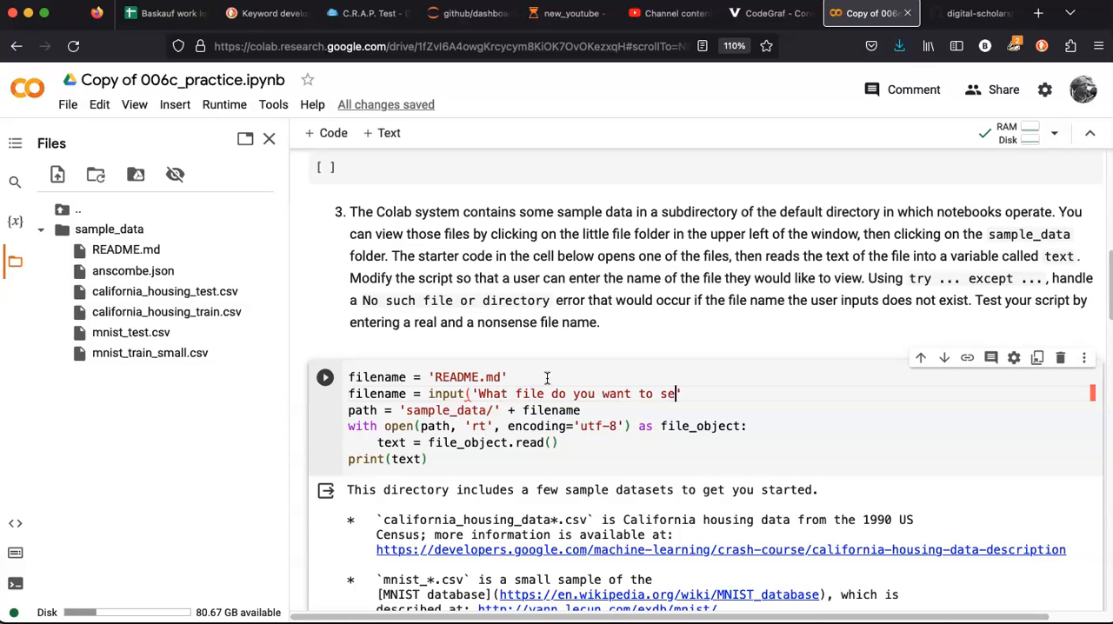
{"action": "type", "text": "?'"}
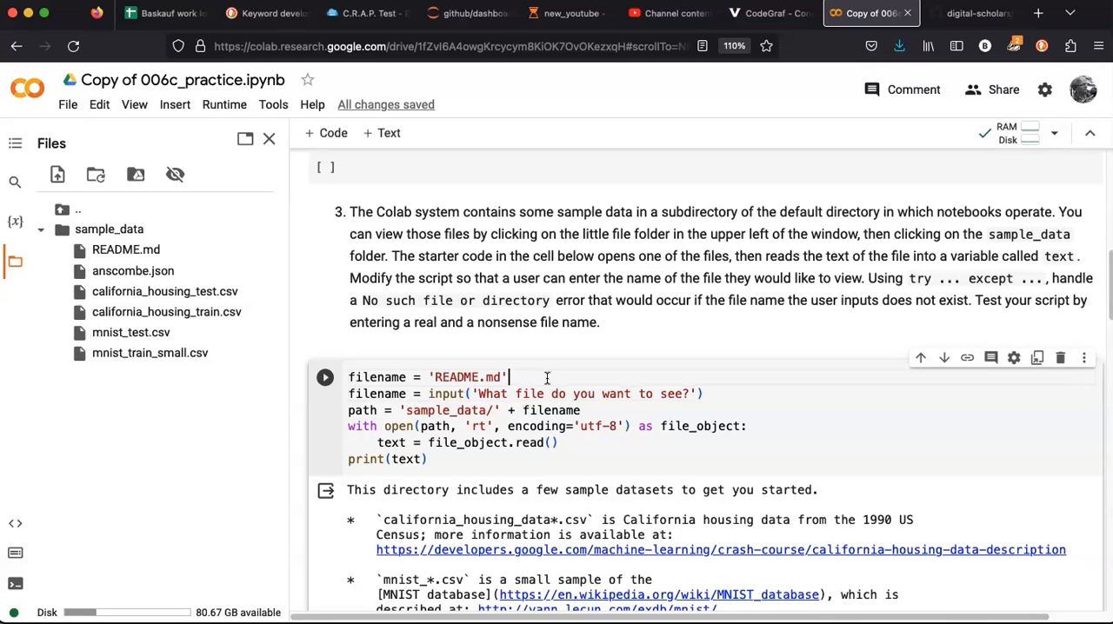
{"action": "key", "text": "Backspace"}
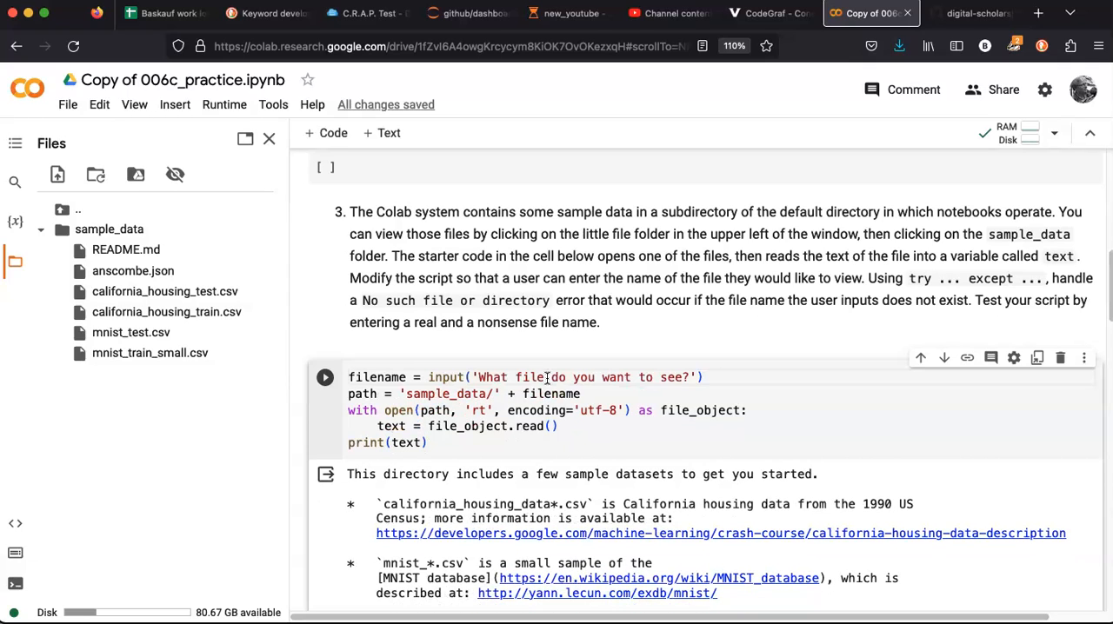
Run the cell entering README.md, then rerun it with junk.md for a FileNotFoundError
{"action": "left_click", "coordinate": [326, 377]}
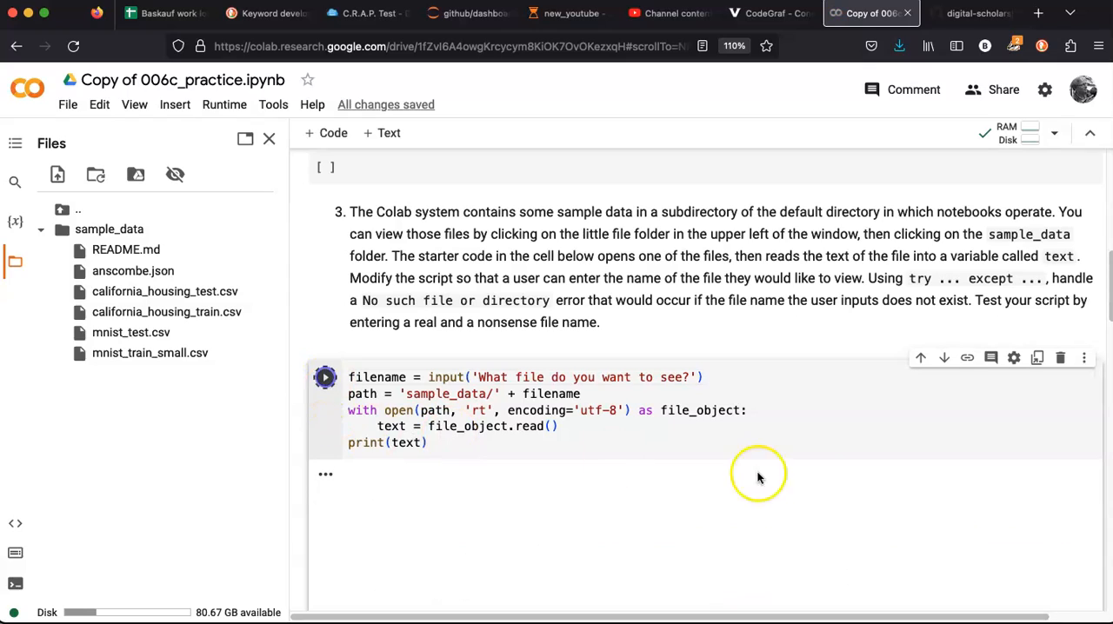
{"action": "left_click", "coordinate": [324, 377]}
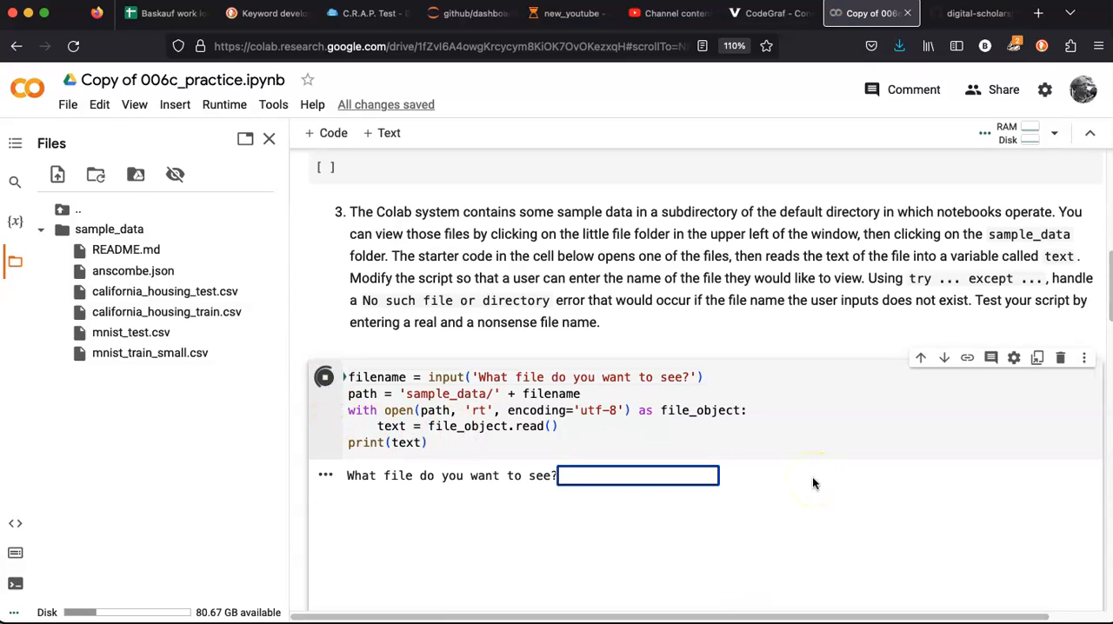
{"action": "type", "text": "README.md"}
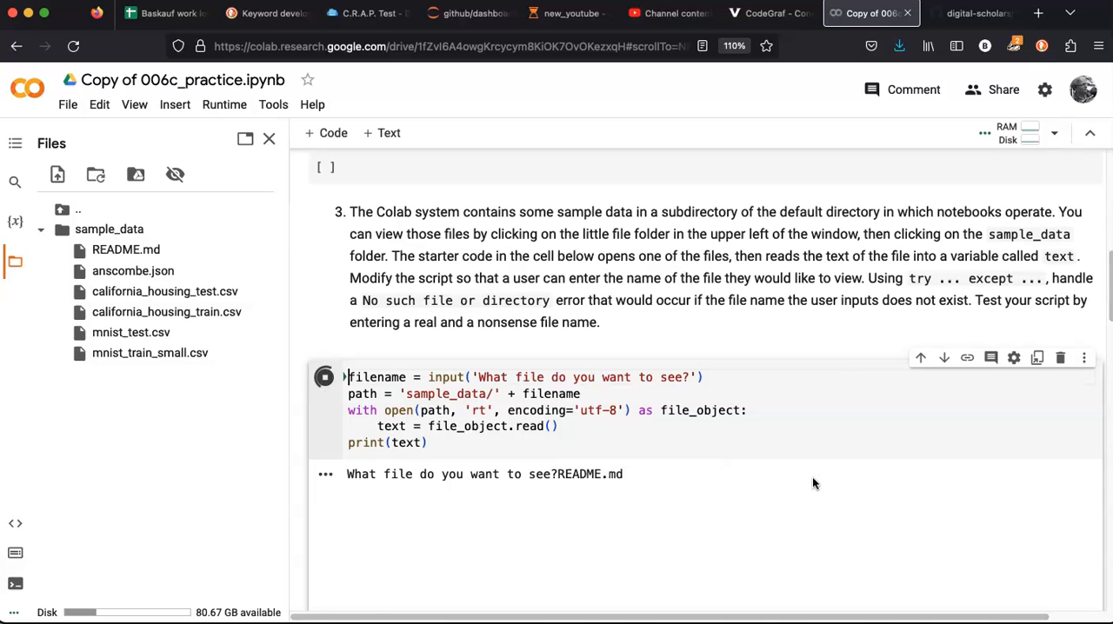
{"action": "left_click", "coordinate": [324, 377]}
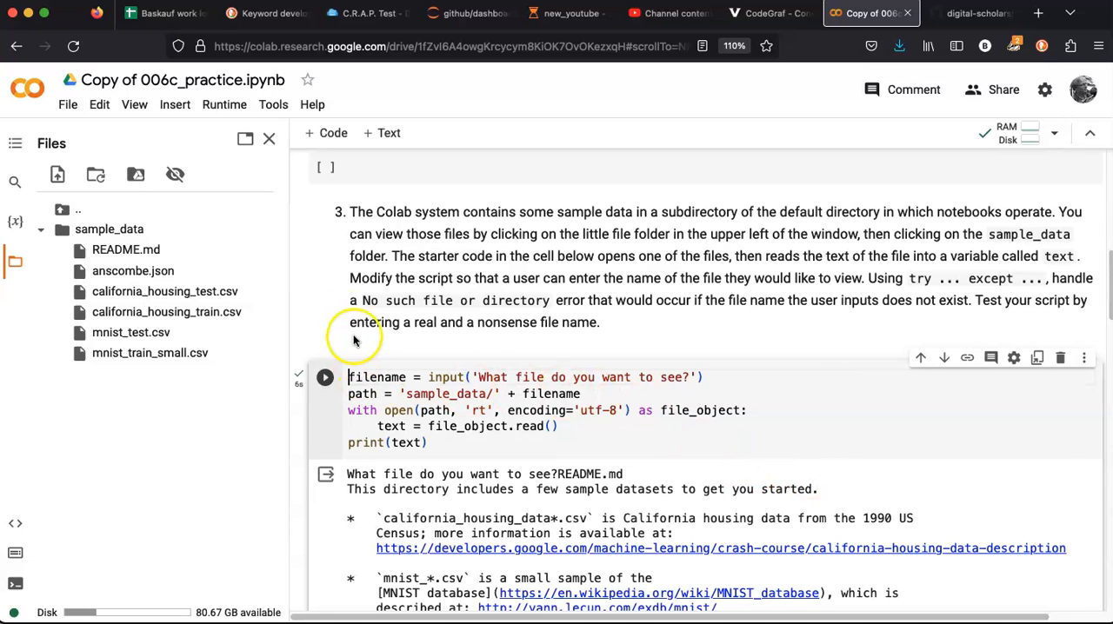
{"action": "left_click", "coordinate": [324, 377]}
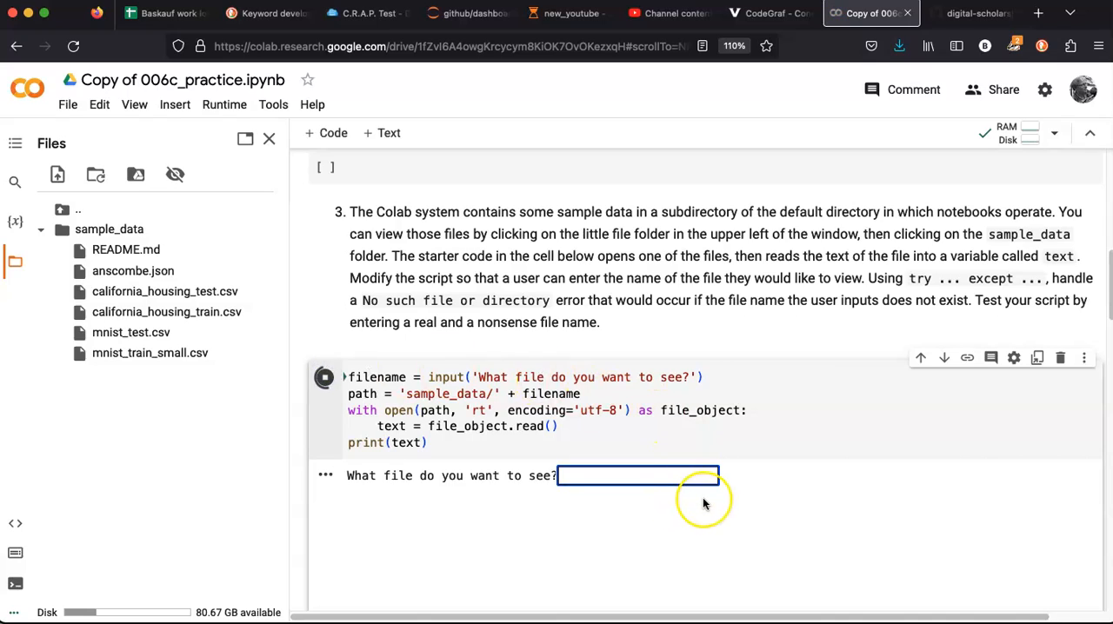
{"action": "type", "text": "junk.md"}
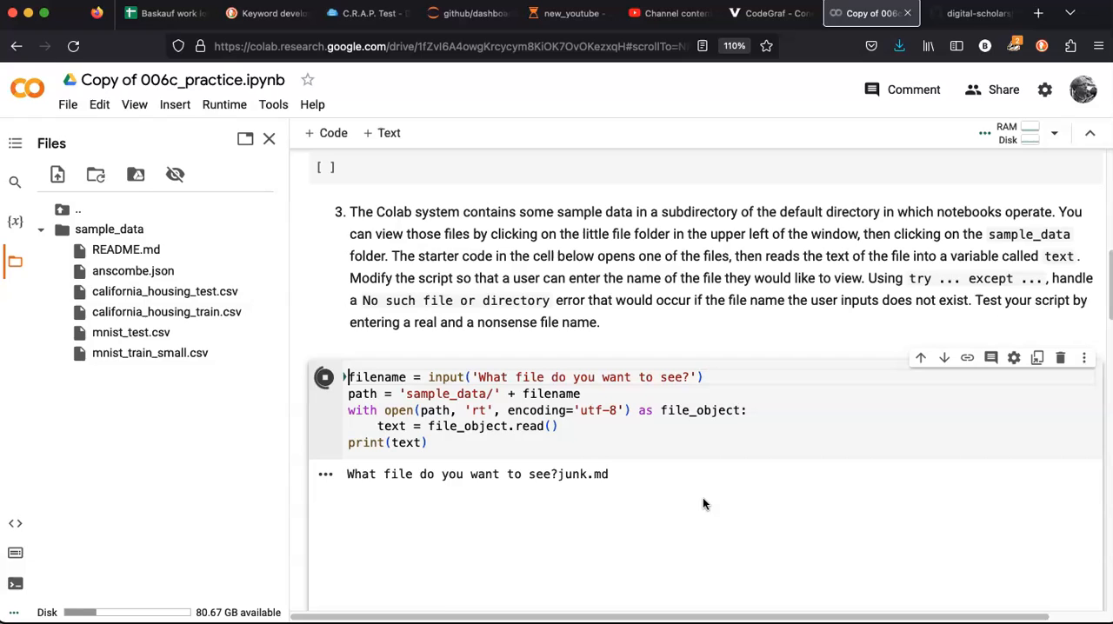
{"action": "left_click", "coordinate": [324, 376]}
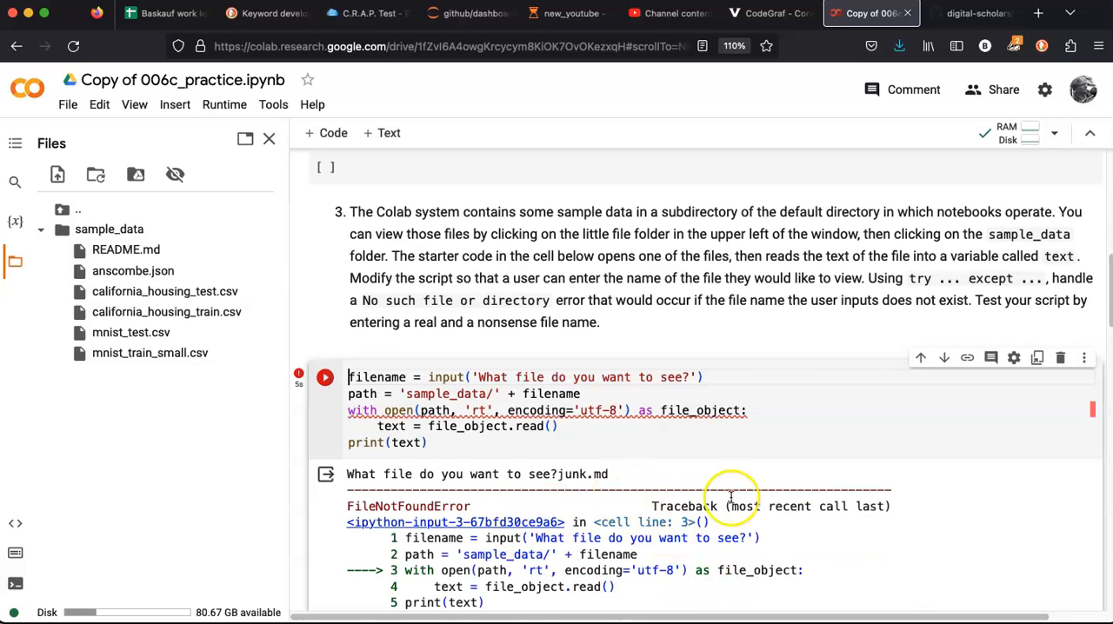
{"action": "mouse_move", "coordinate": [1076, 244]}
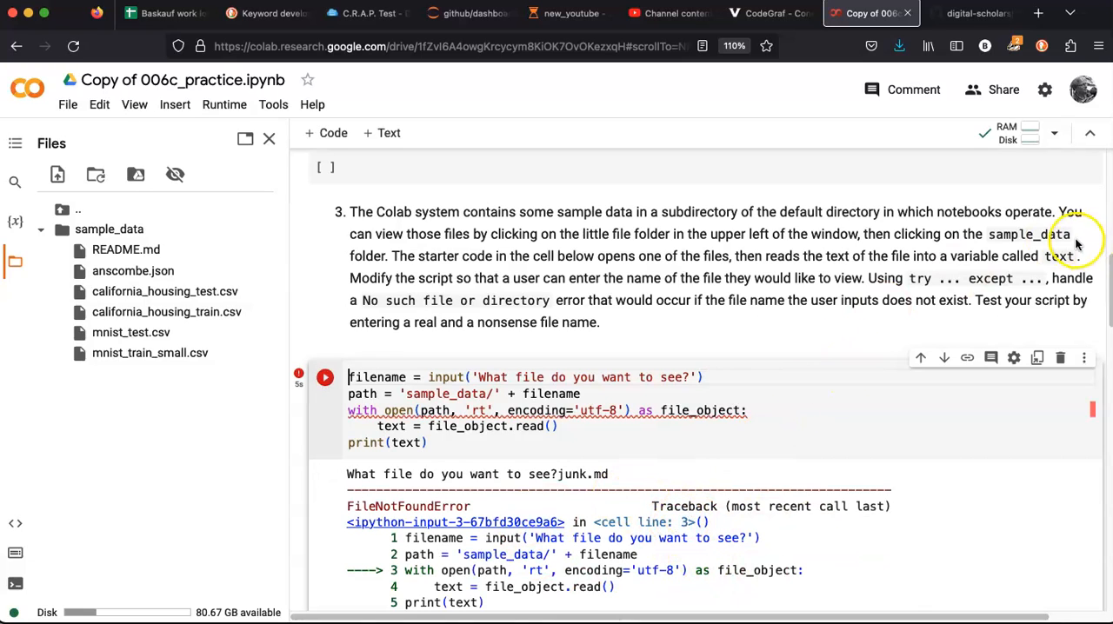
{"action": "mouse_move", "coordinate": [986, 293]}
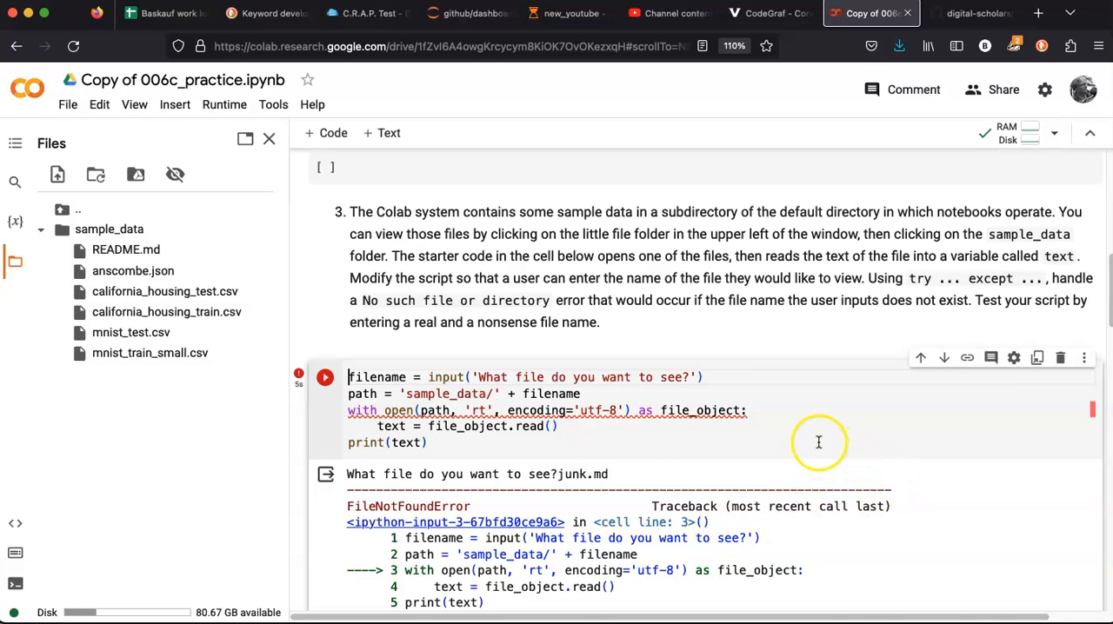
{"action": "mouse_move", "coordinate": [413, 422]}
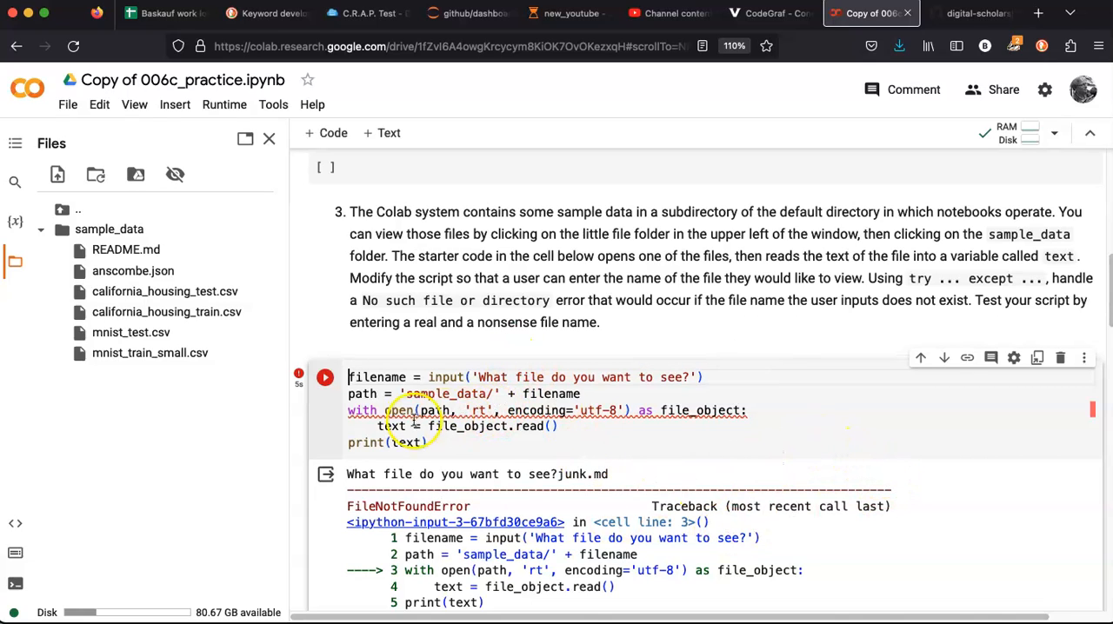
Add a try: line after the path and indent the file-reading lines under it
{"action": "left_click", "coordinate": [581, 393]}
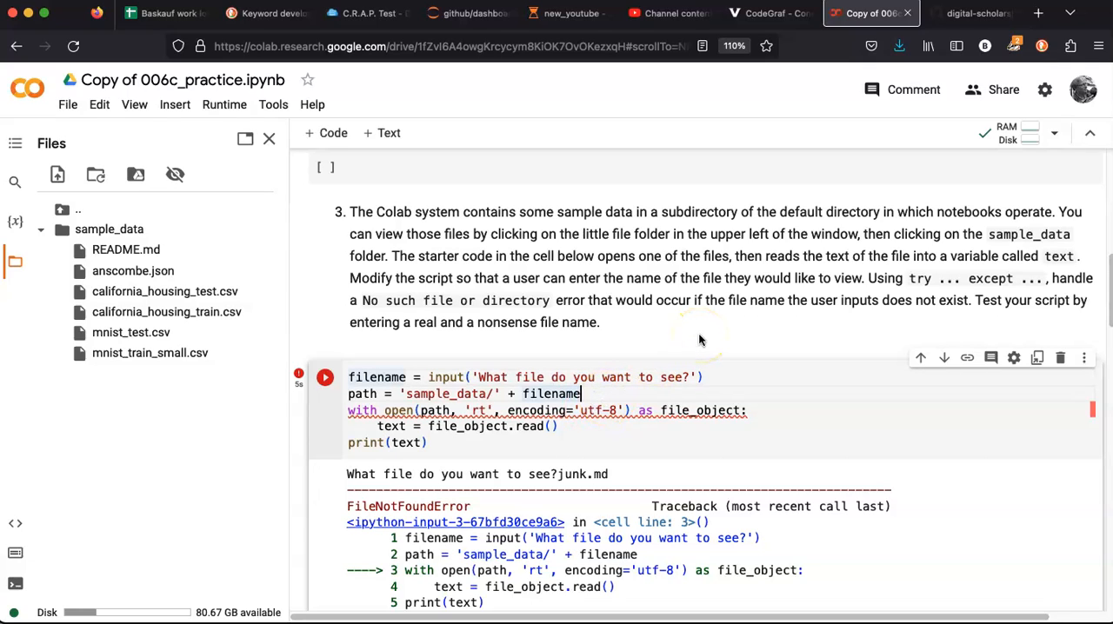
{"action": "key", "text": "Enter"}
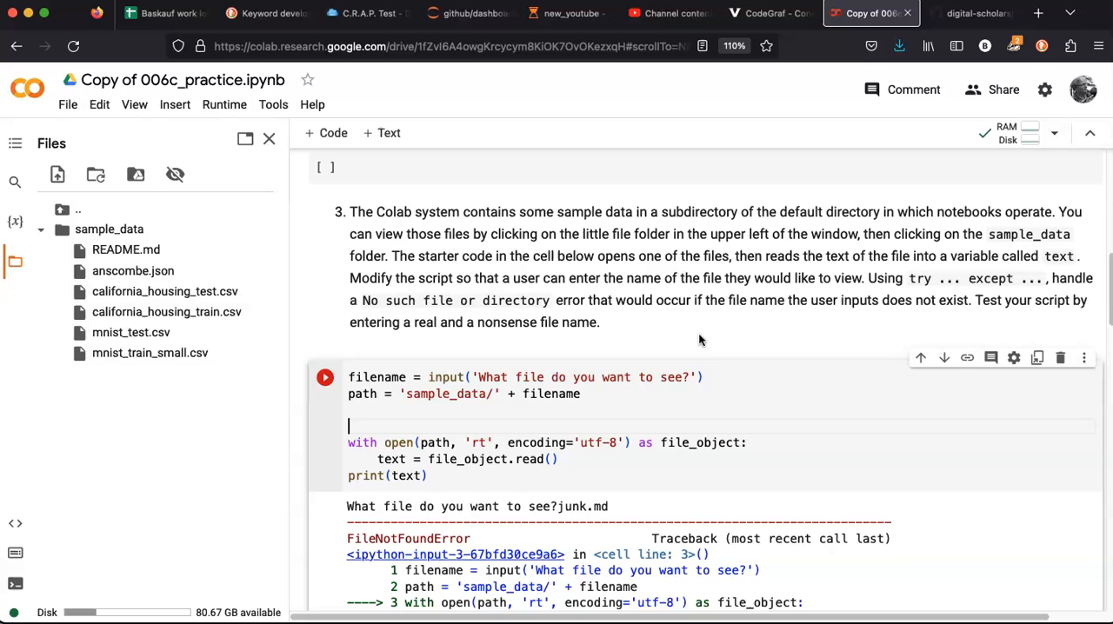
{"action": "type", "text": "try:"}
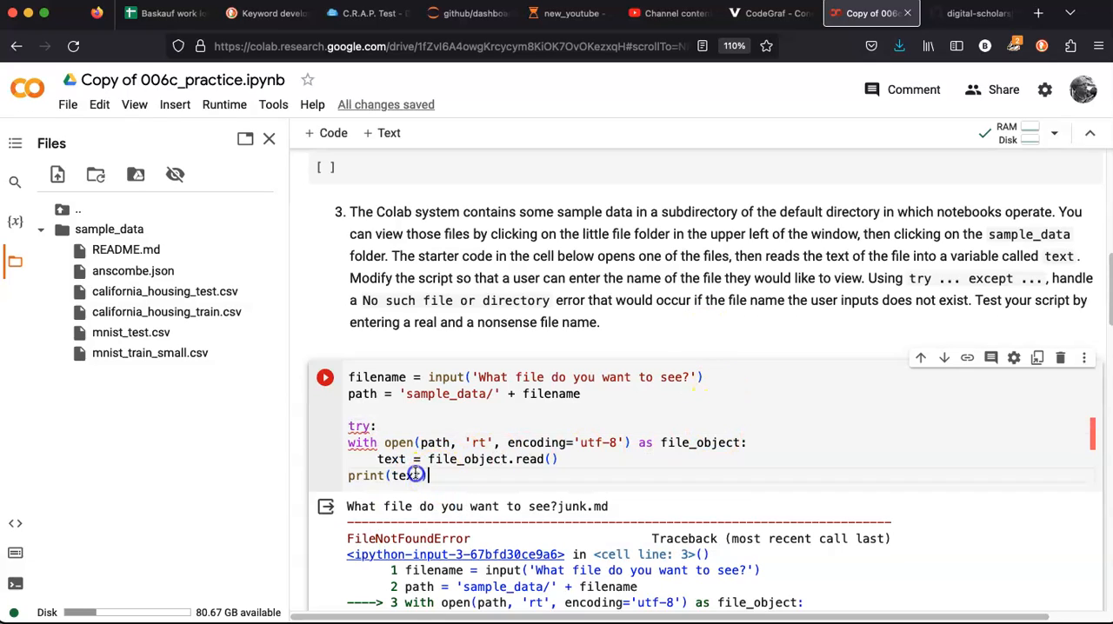
{"action": "left_click_drag", "start_coordinate": [348, 442], "coordinate": [426, 475]}
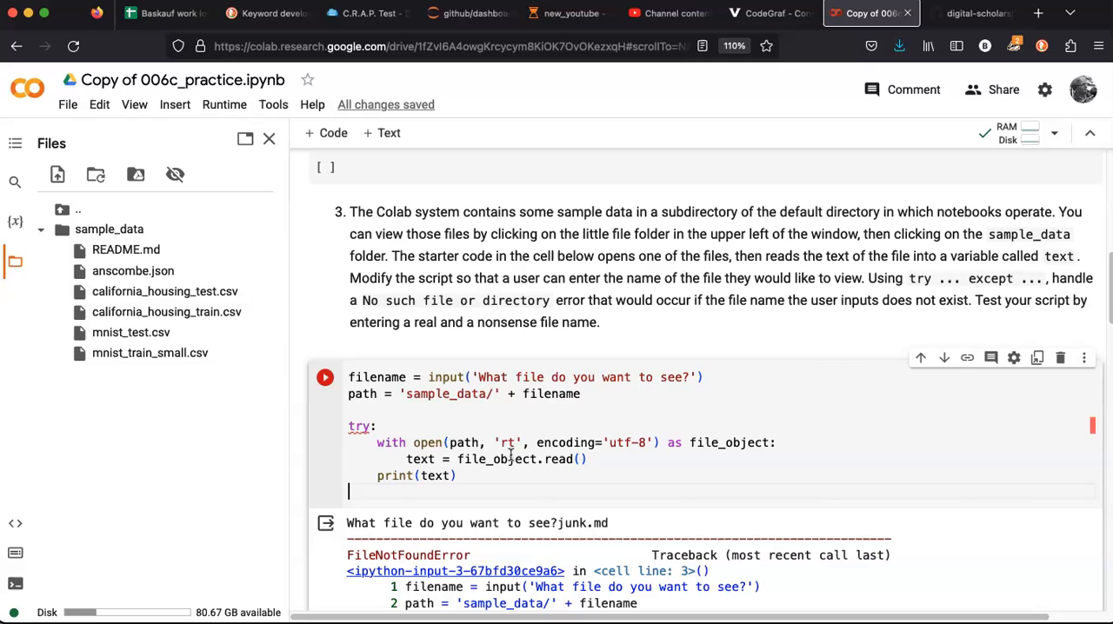
Add an except printing 'Sorry, your file does not exist'
{"action": "type", "text": "exept:"}
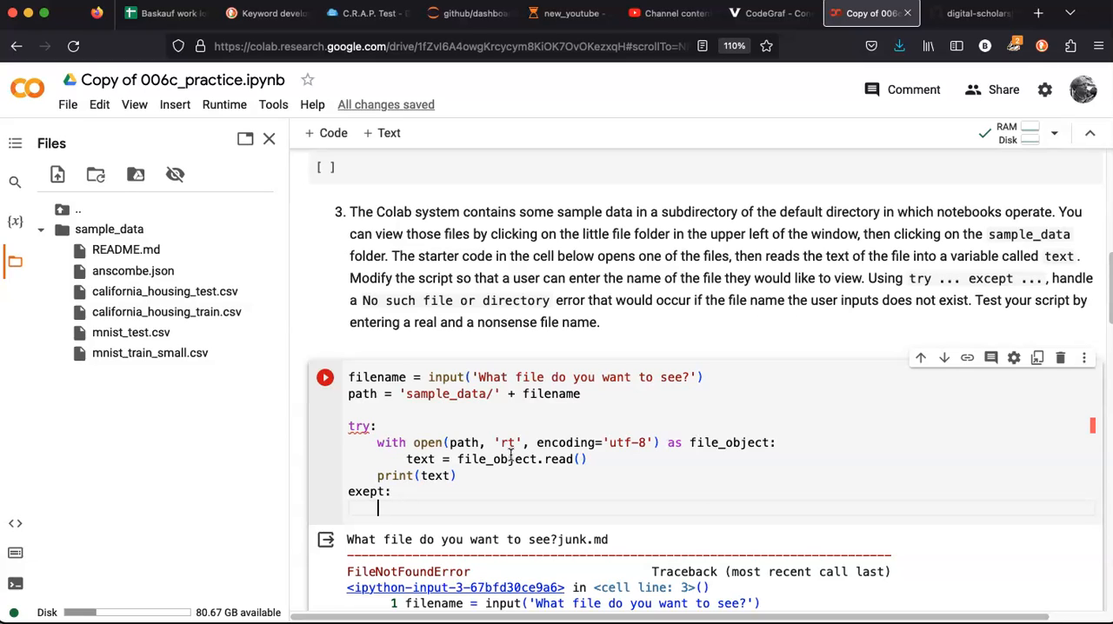
{"action": "type", "text": "print('')"}
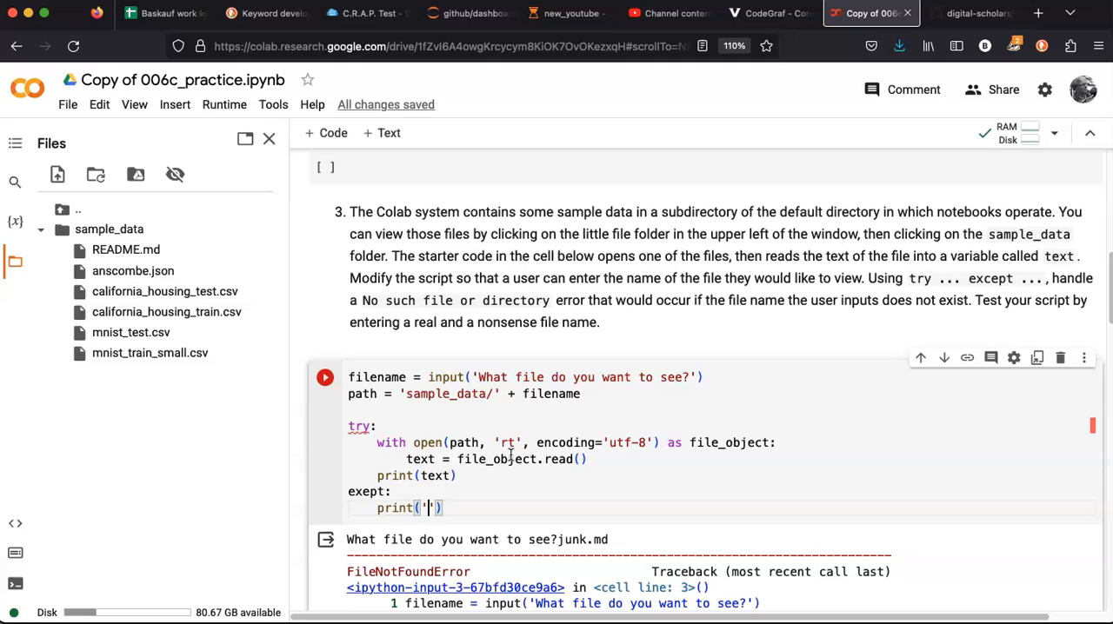
{"action": "type", "text": "Sorry, your"}
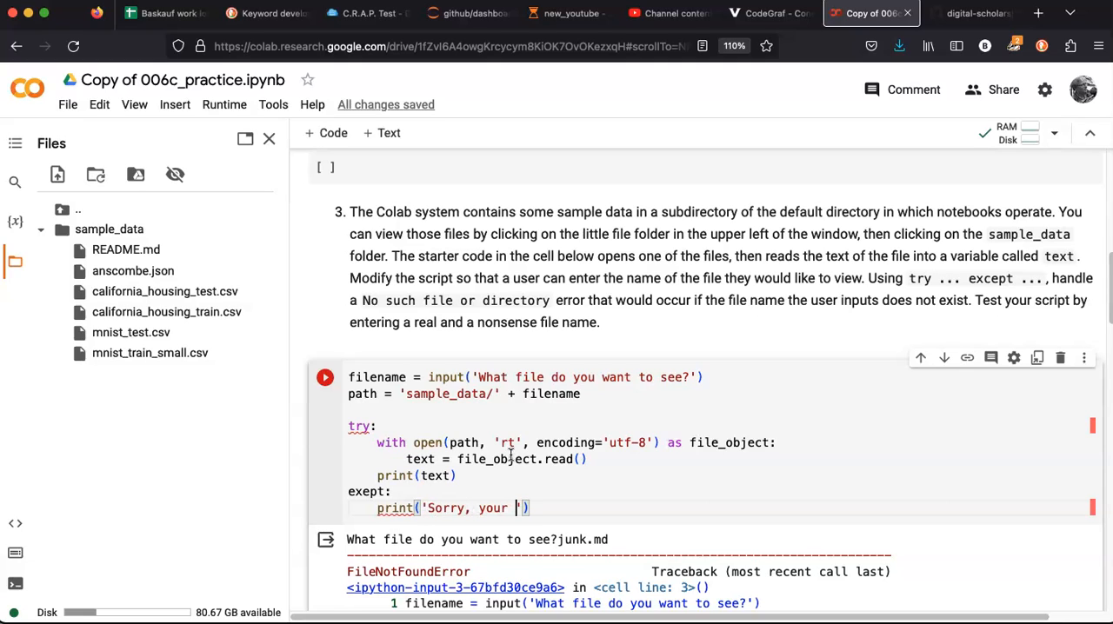
{"action": "type", "text": "file does not"}
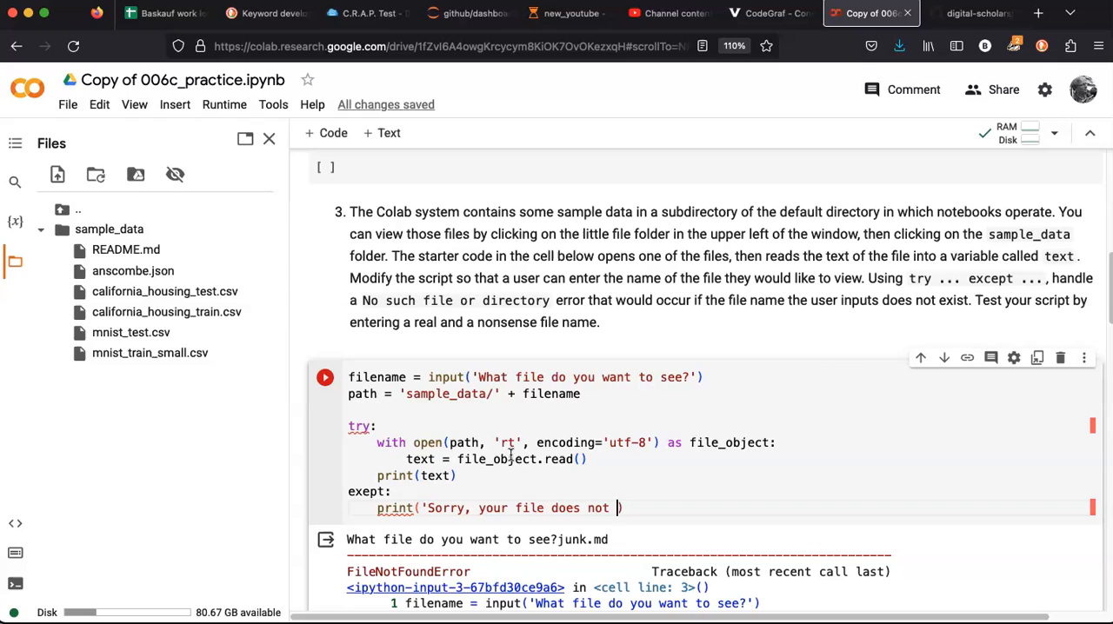
{"action": "type", "text": "exist)"}
{"action": "left_click", "coordinate": [373, 491]}
{"action": "type", "text": "c"}
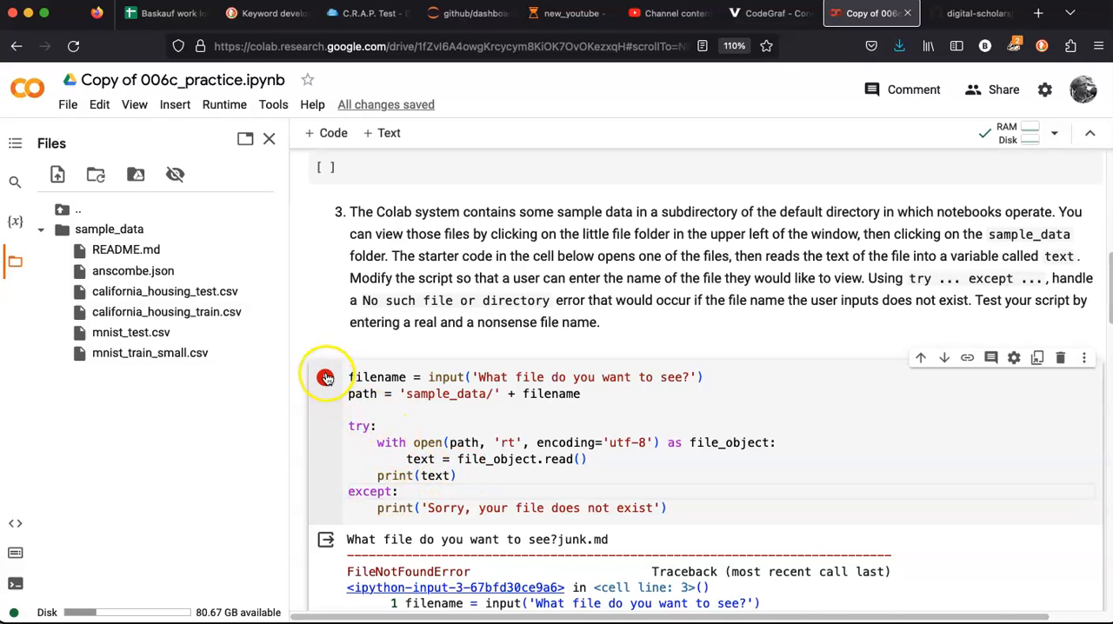
Run the try/except cell with README.md, then again with junk.md
{"action": "left_click", "coordinate": [326, 377]}
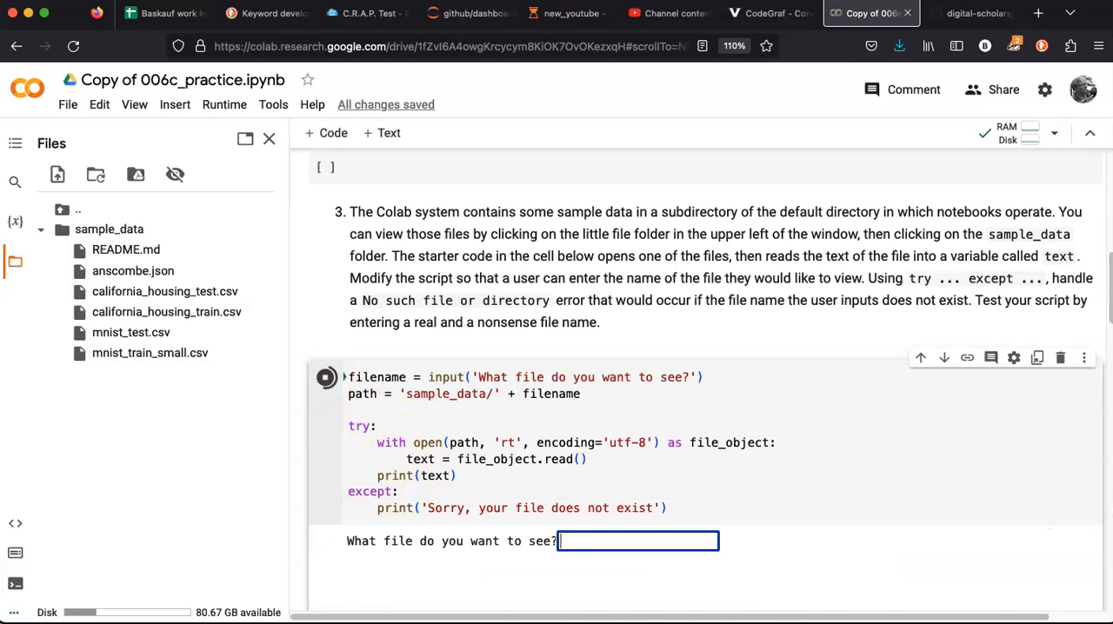
{"action": "type", "text": "README.md"}
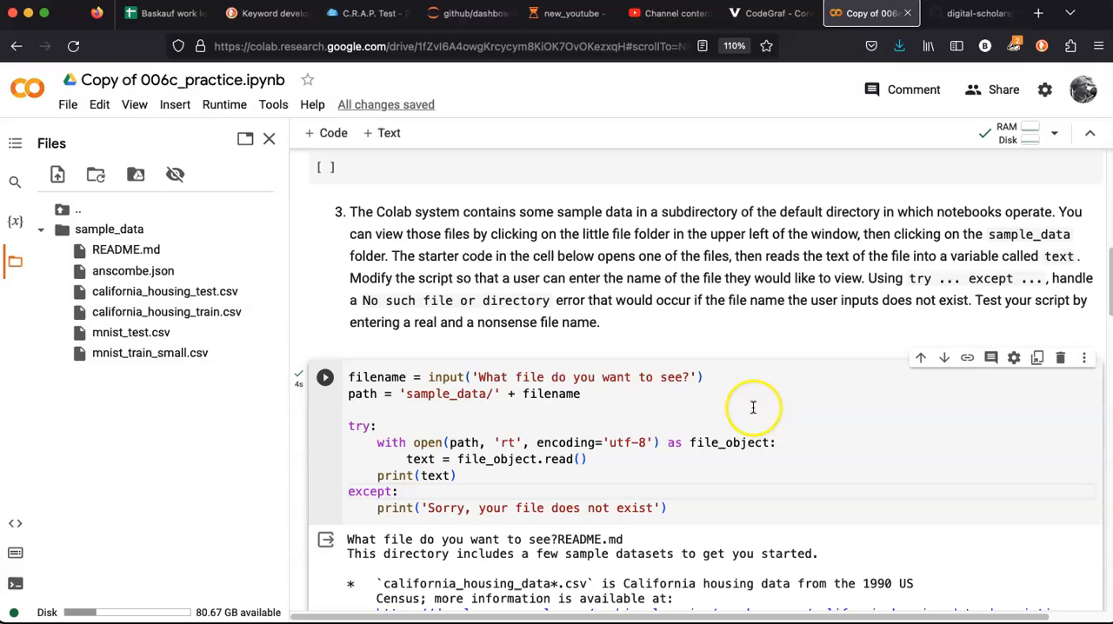
{"action": "left_click", "coordinate": [325, 376]}
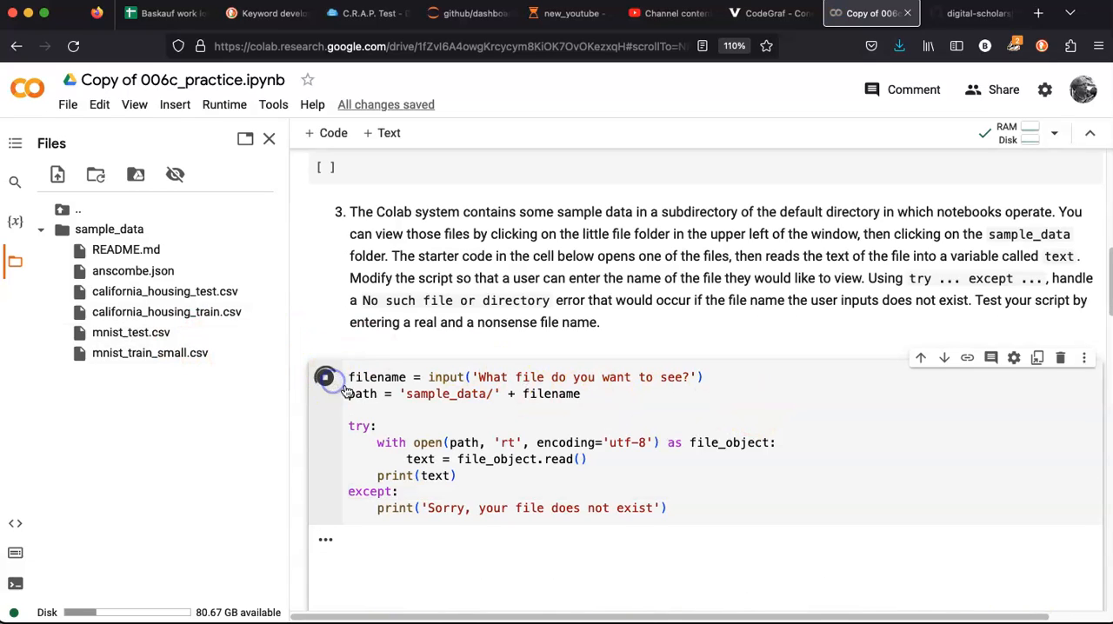
{"action": "type", "text": "juink.md"}
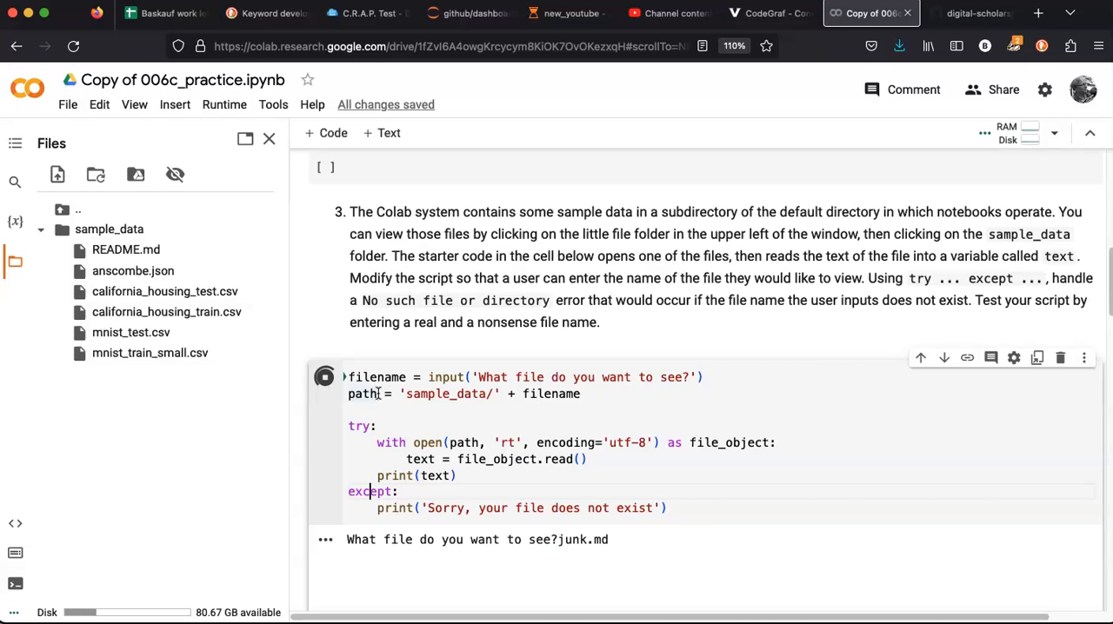
{"action": "left_click", "coordinate": [324, 376]}
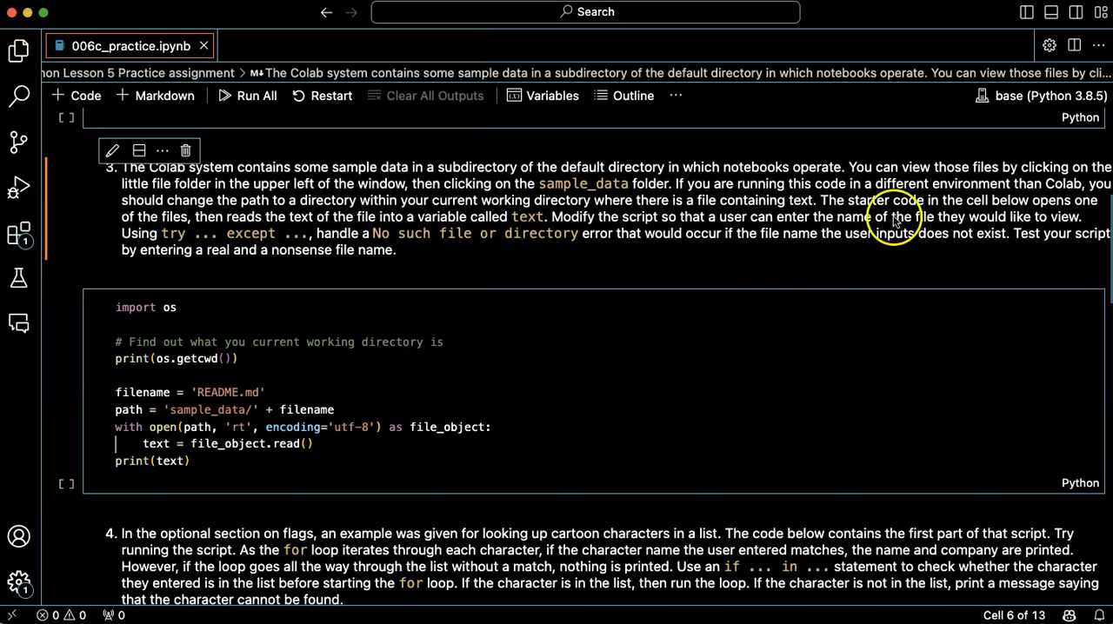
{"action": "mouse_move", "coordinate": [930, 191]}
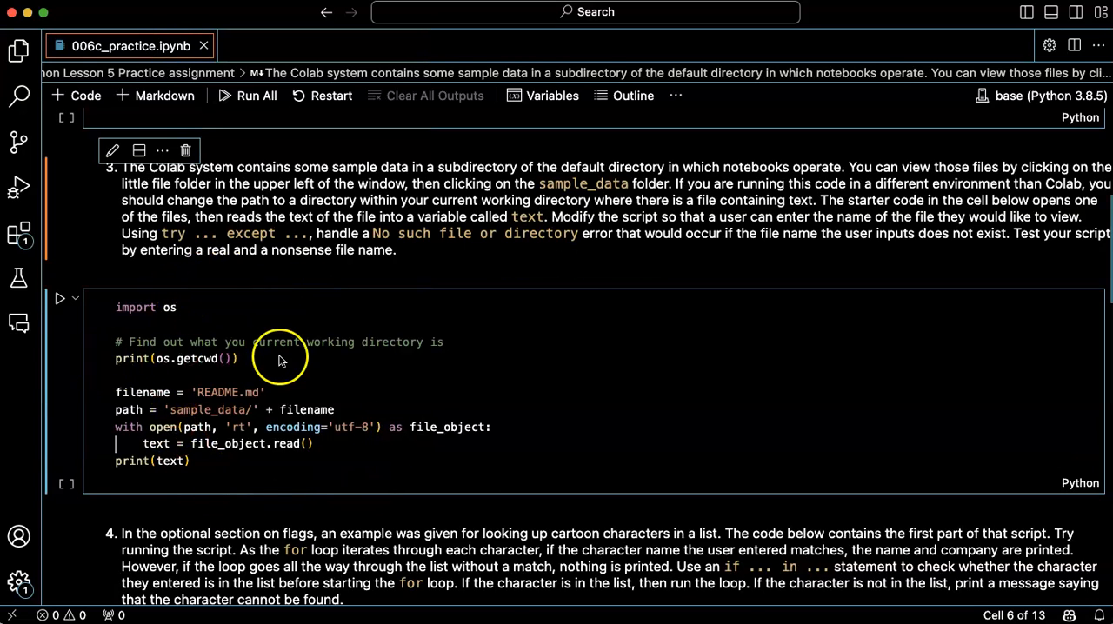
{"action": "mouse_move", "coordinate": [182, 339]}
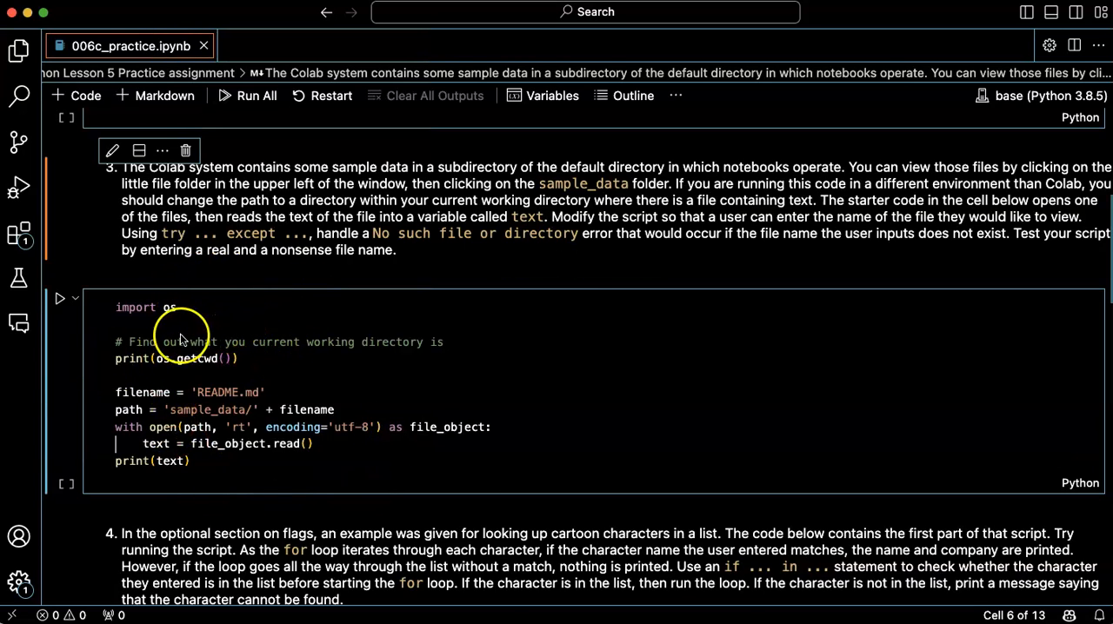
Run exercise 3's starter cell in VS Code and scroll to the sample_data/README.md FileNotFoundError
{"action": "left_click", "coordinate": [60, 299]}
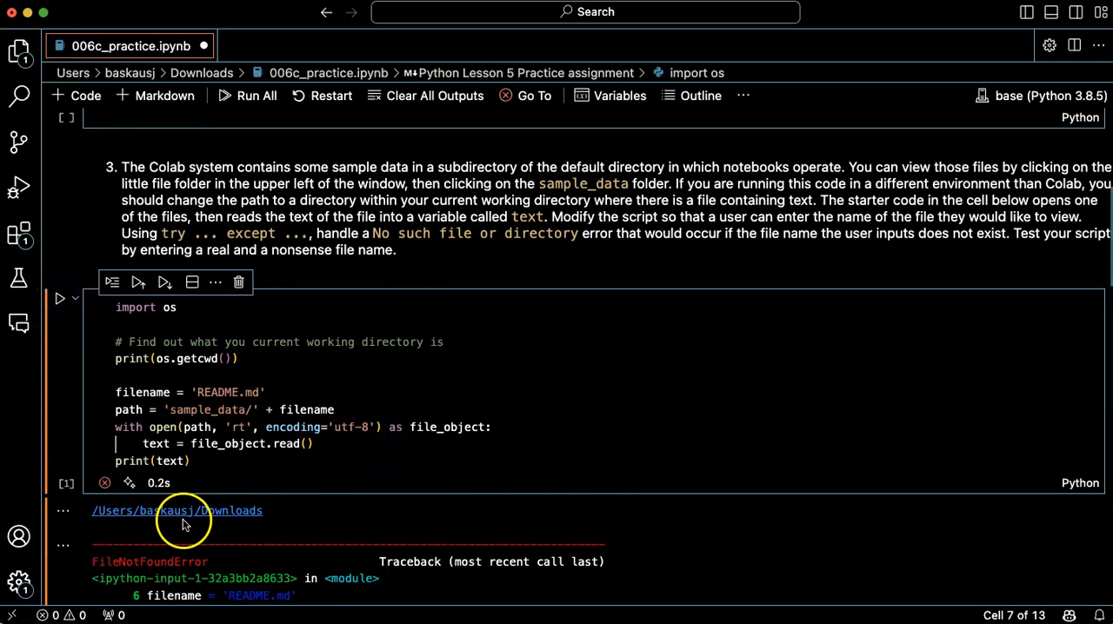
{"action": "mouse_move", "coordinate": [274, 511]}
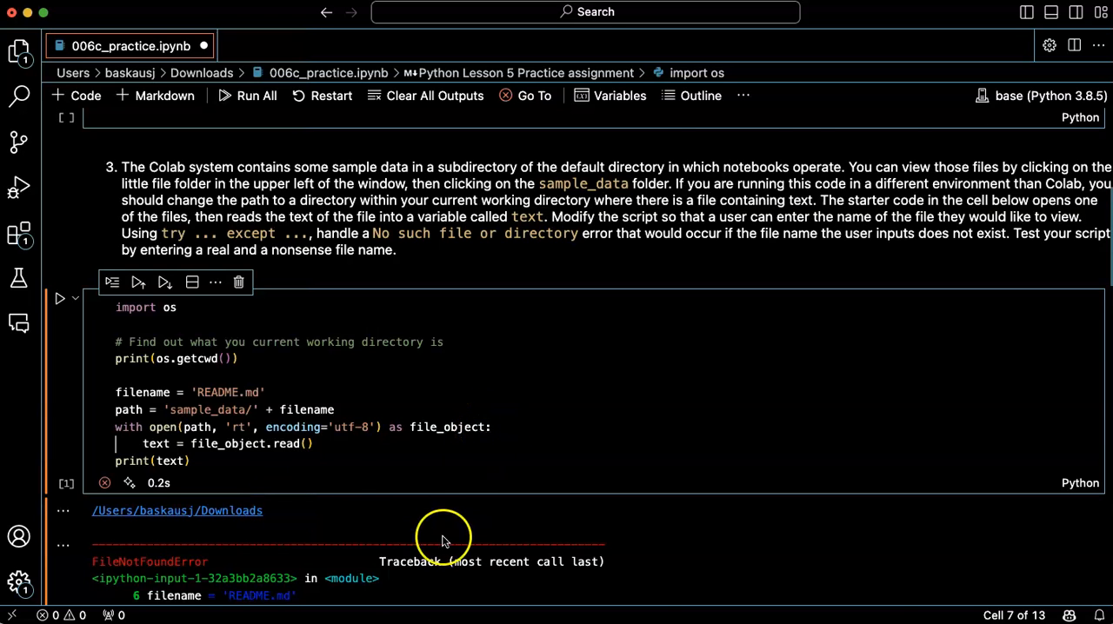
{"action": "scroll", "scroll_direction": "down", "scroll_amount": 3}
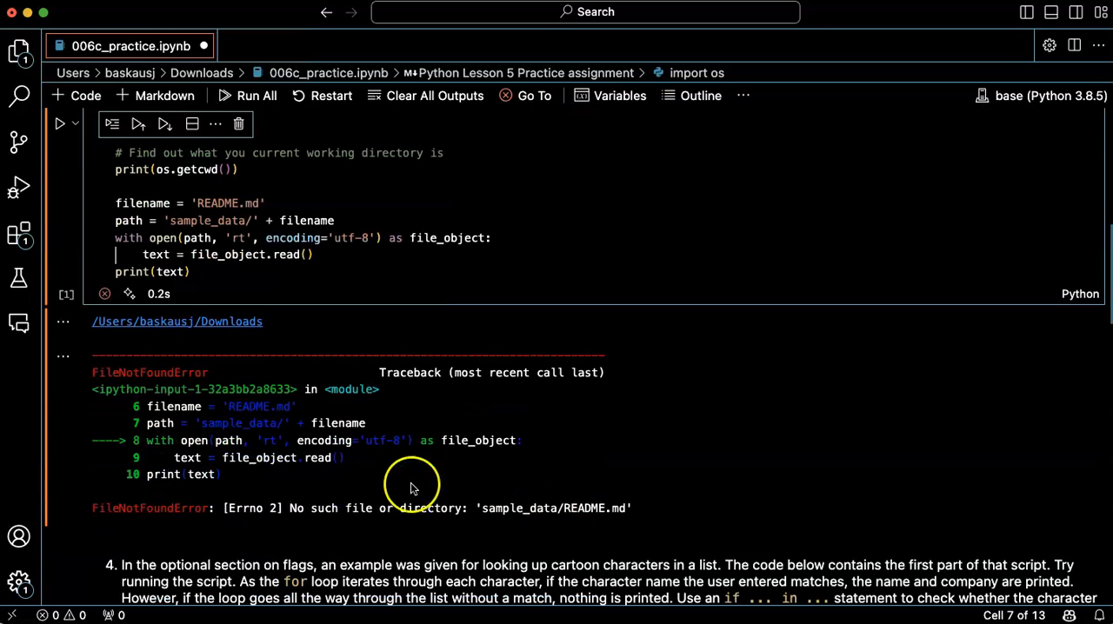
{"action": "mouse_move", "coordinate": [608, 528]}
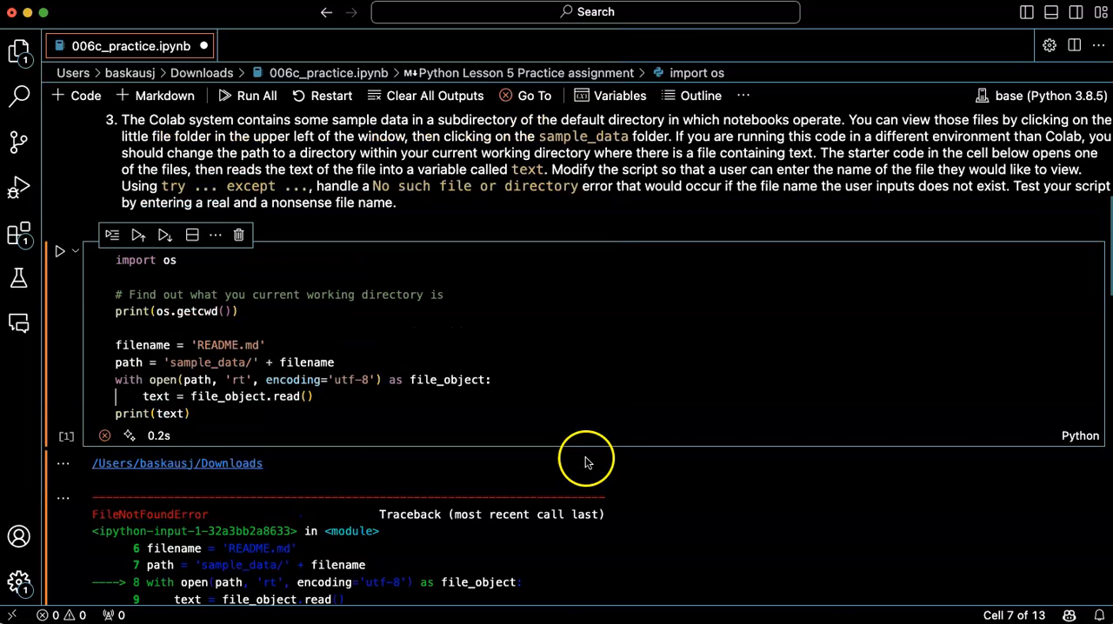
{"action": "mouse_move", "coordinate": [481, 415]}
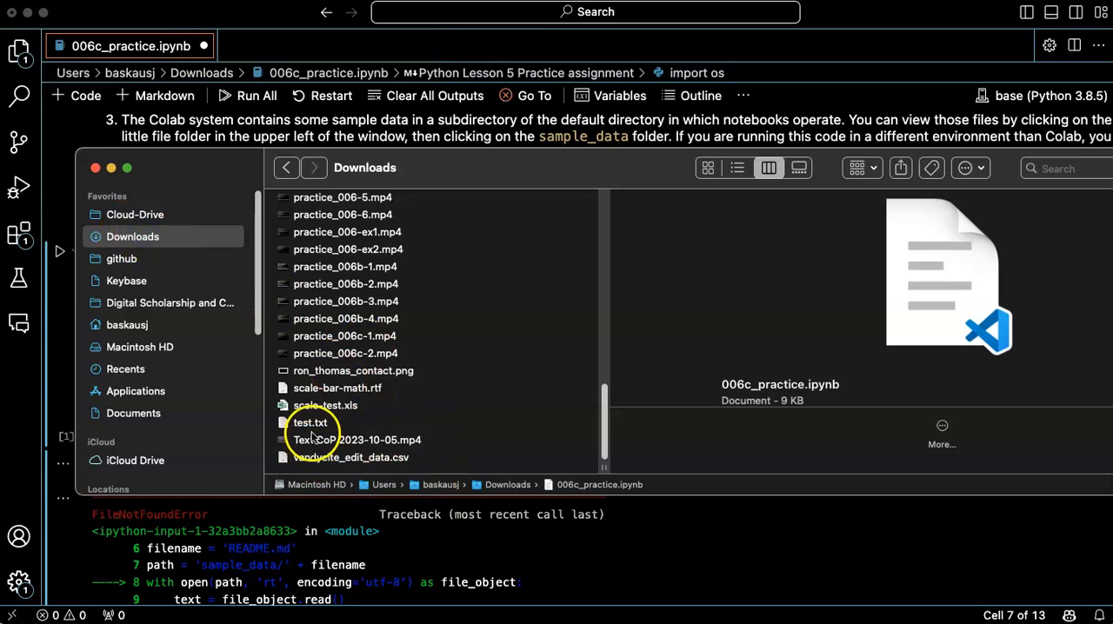
Select test.txt in Finder's Downloads folder to preview its text
{"action": "left_click", "coordinate": [309, 423]}
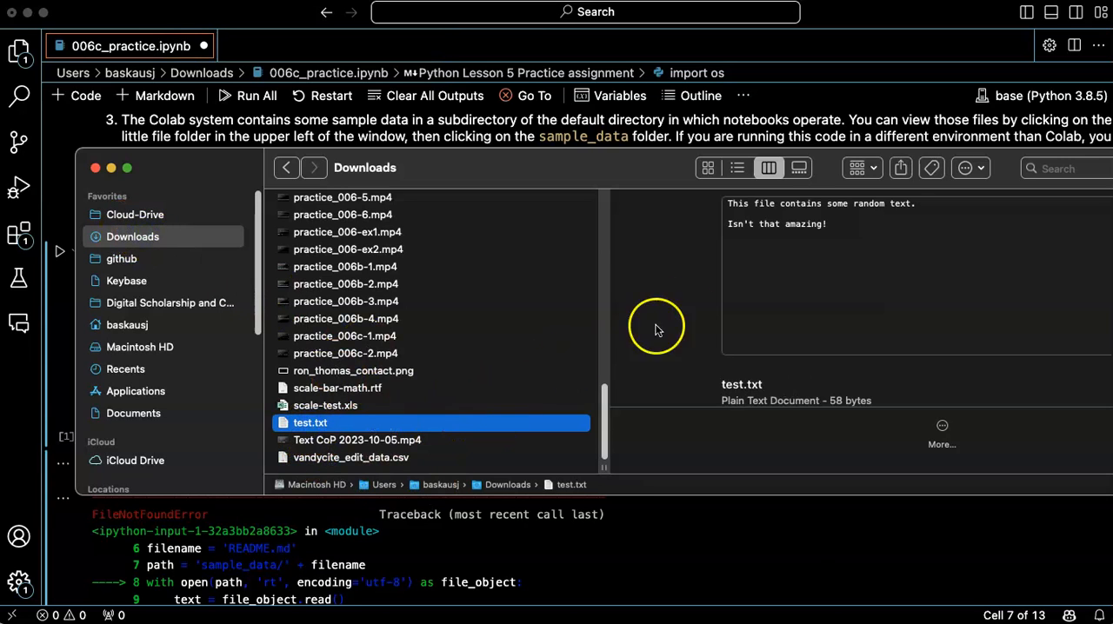
{"action": "mouse_move", "coordinate": [826, 202]}
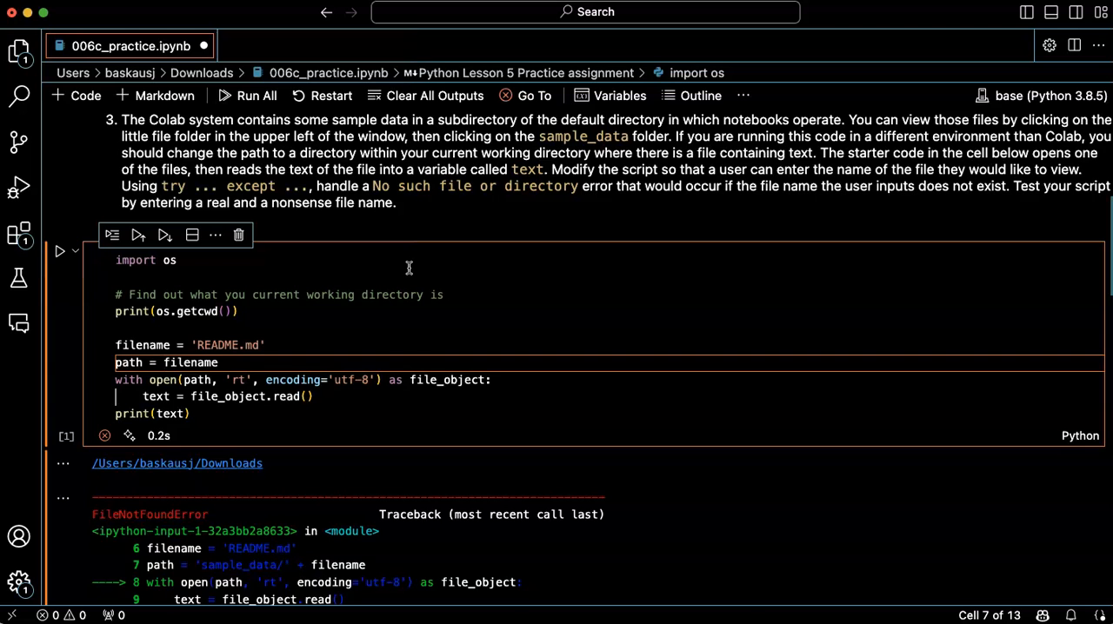
Change filename to 'test.txt' and run the cell to print its random text
{"action": "left_click", "coordinate": [163, 363]}
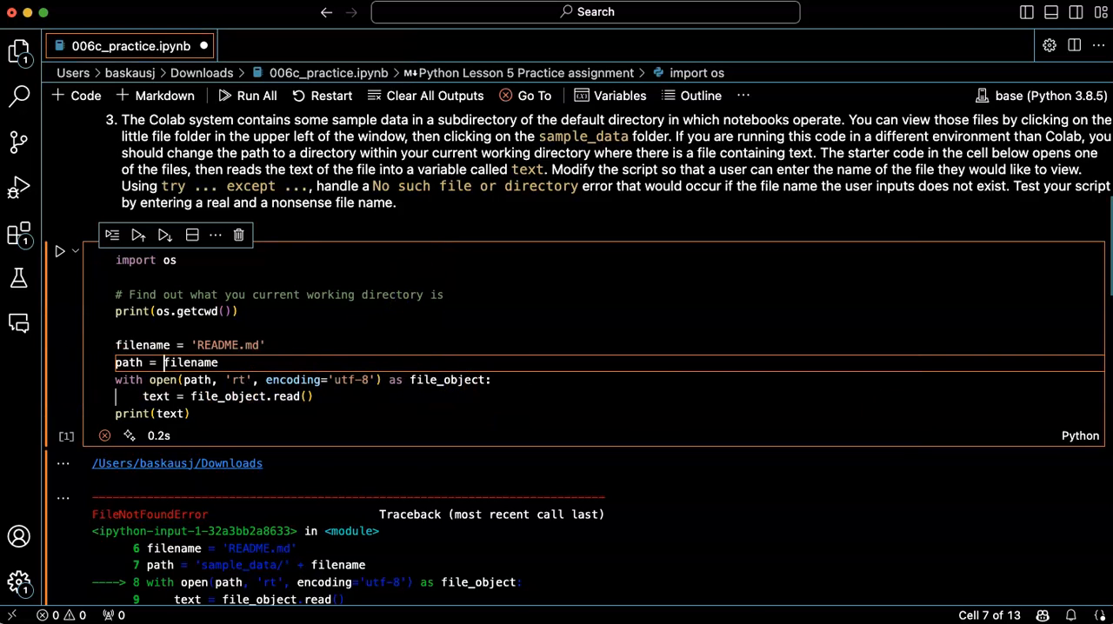
{"action": "mouse_move", "coordinate": [302, 457]}
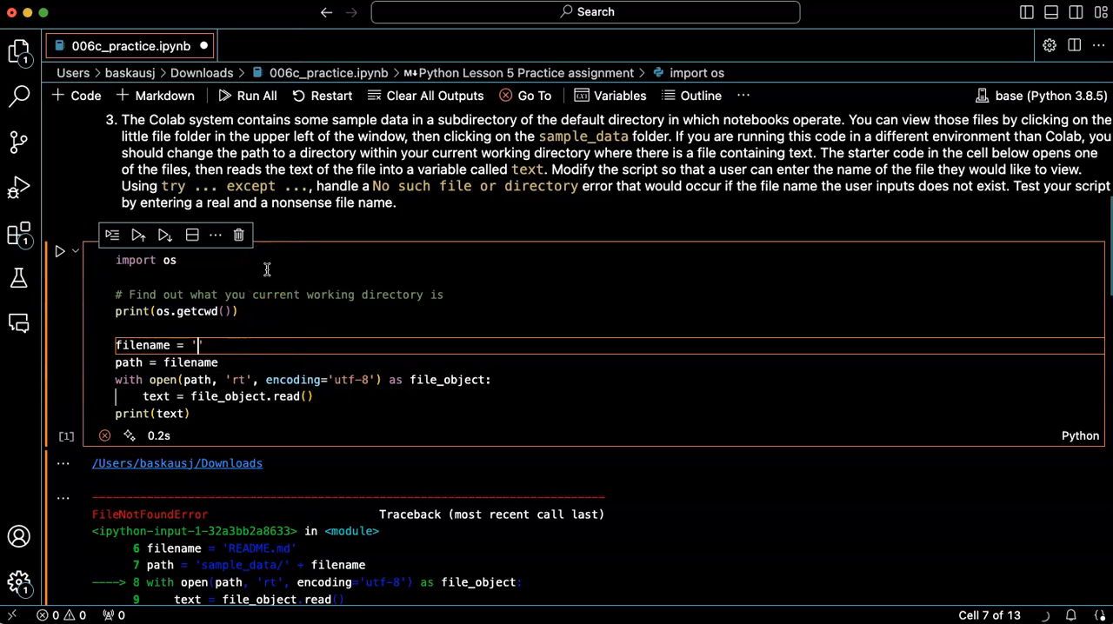
{"action": "type", "text": "test.txt"}
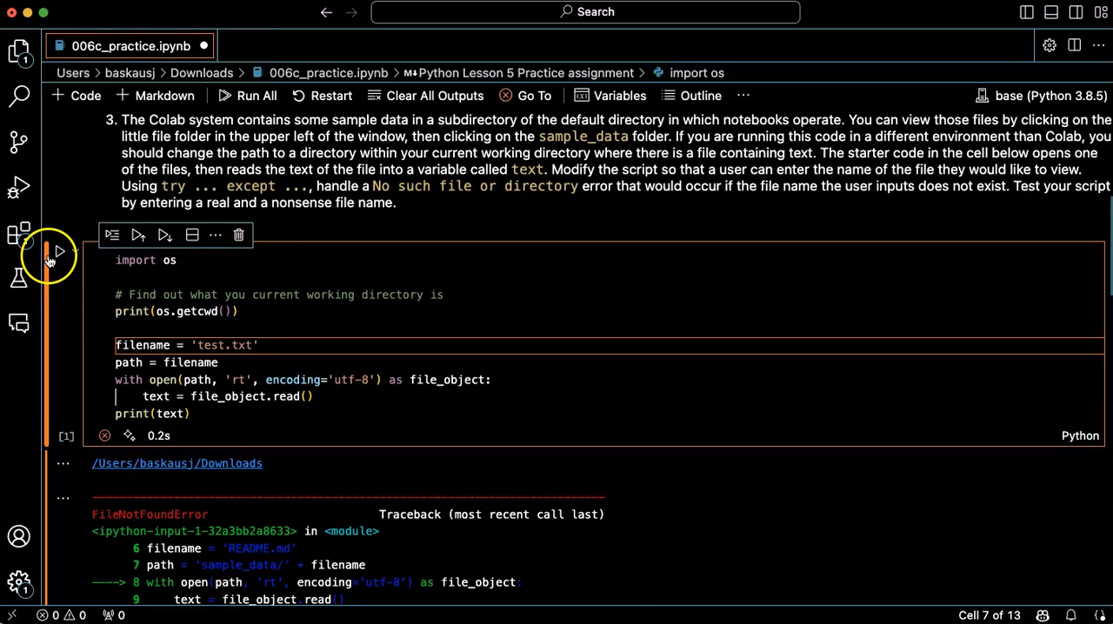
{"action": "left_click", "coordinate": [59, 252]}
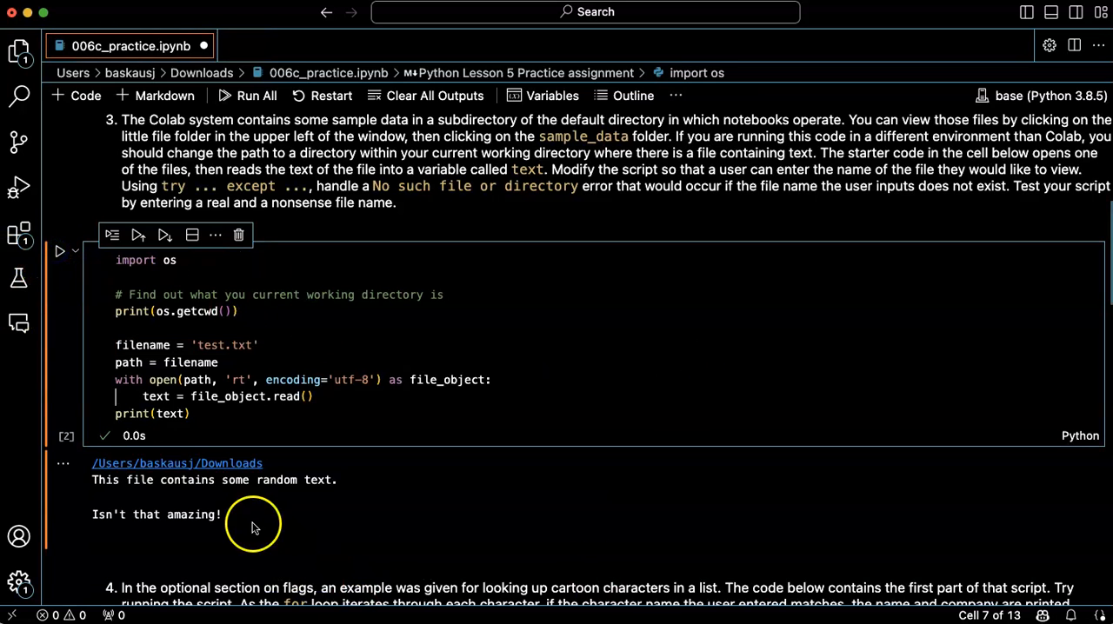
{"action": "mouse_move", "coordinate": [460, 509]}
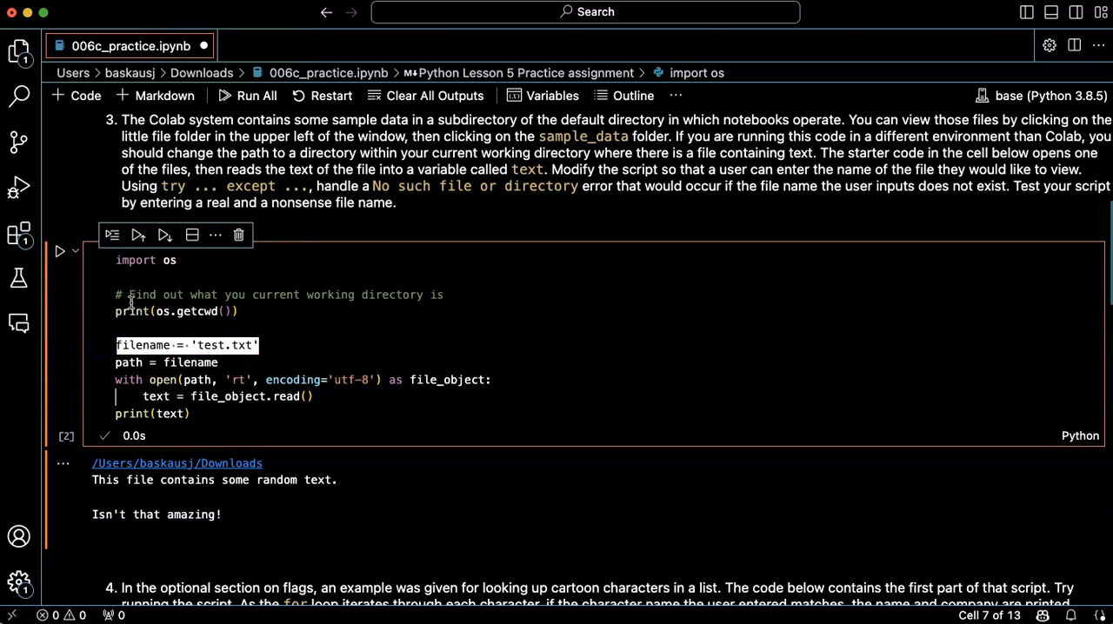
Replace the hard-coded '006c_practice.txt' filename with input('Enter a filename: ')
{"action": "key", "text": "Backspace"}
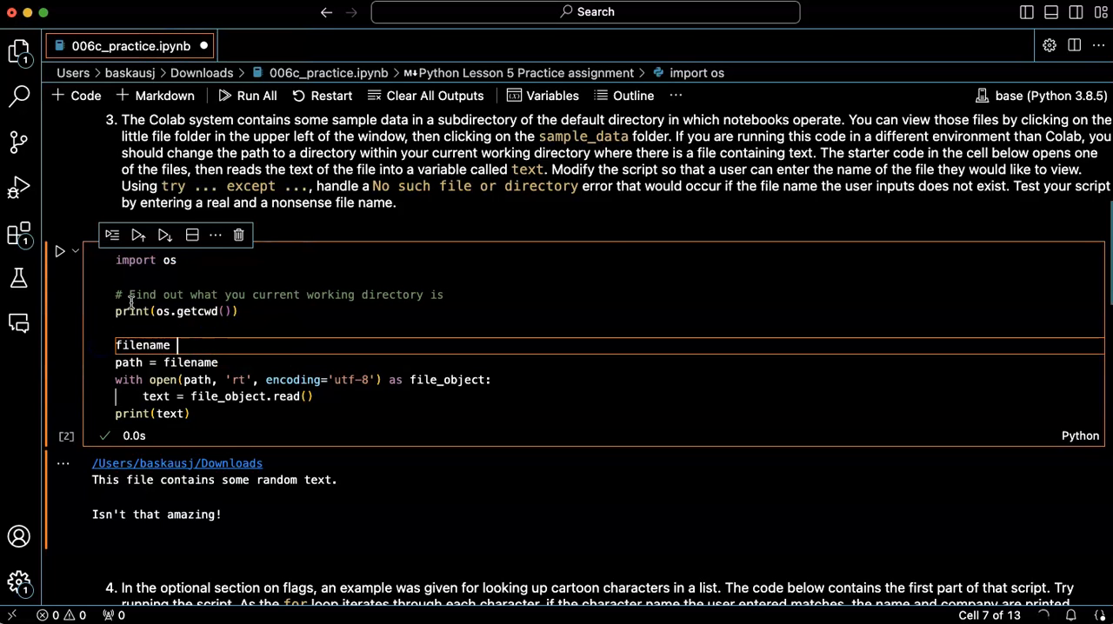
{"action": "type", "text": "= '006c_practice.txt'"}
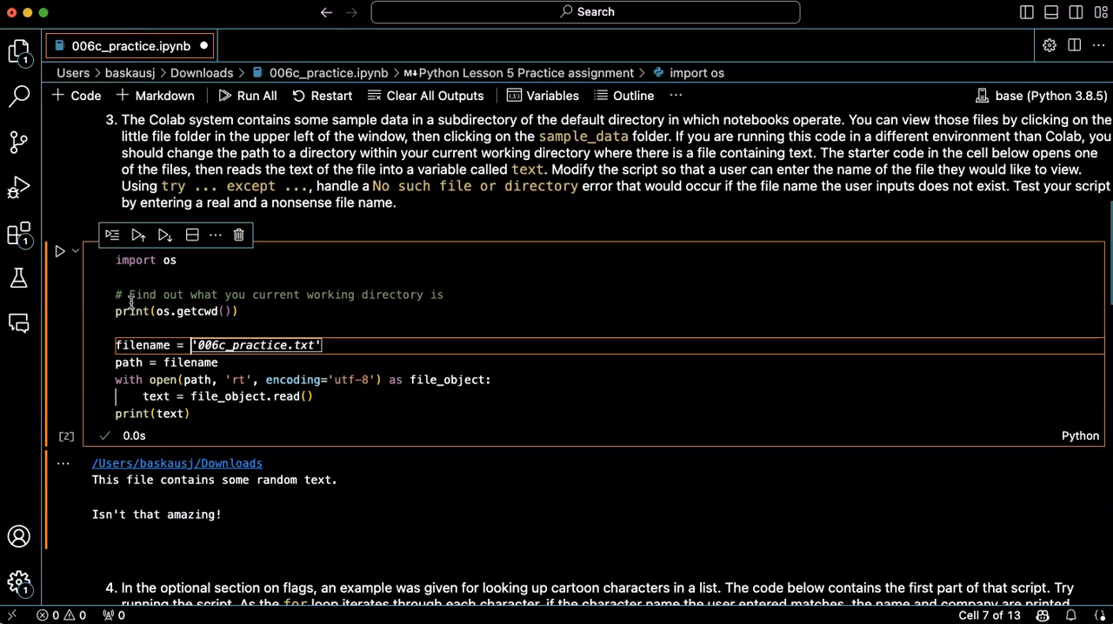
{"action": "type", "text": "input"}
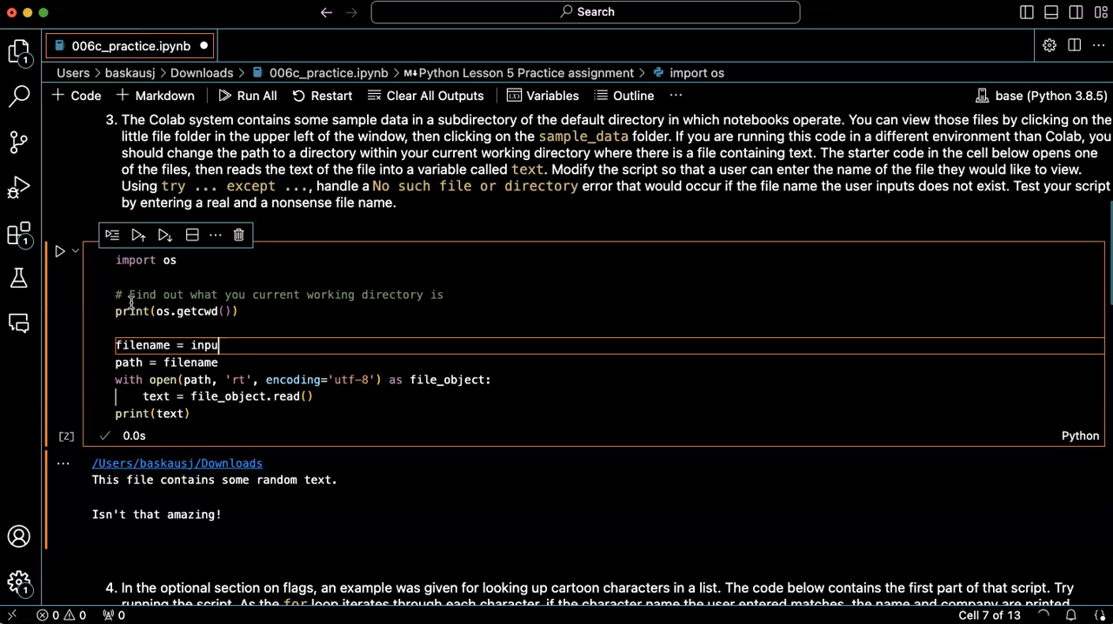
{"action": "type", "text": "t('Enter a filename: ')"}
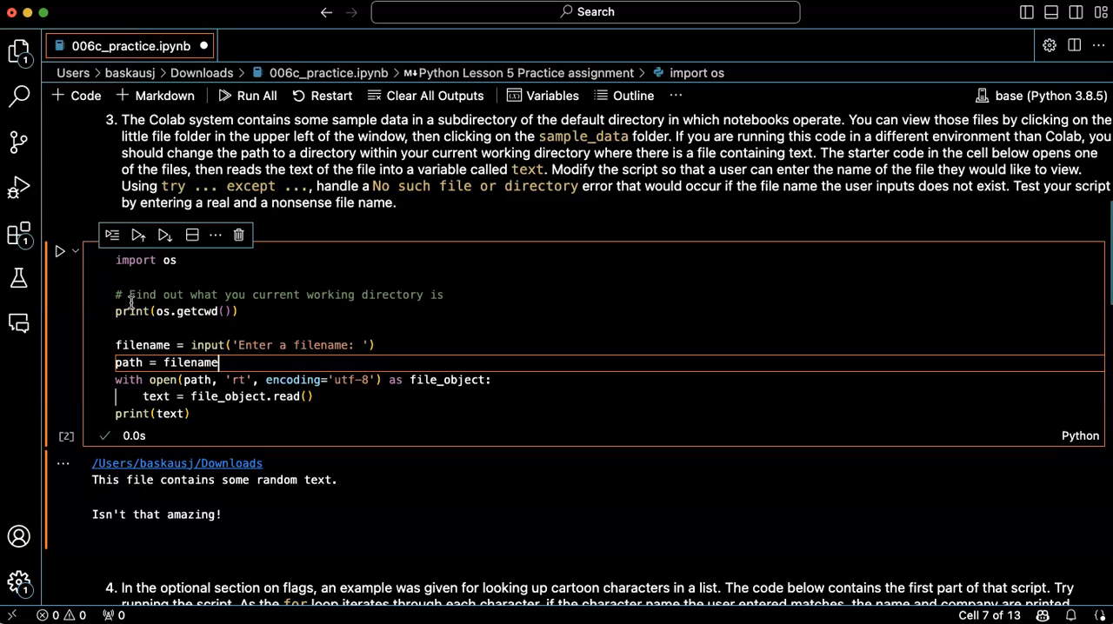
Wrap the file-reading block in try: with an except FileNotFoundError branch
{"action": "type", "text": "t"}
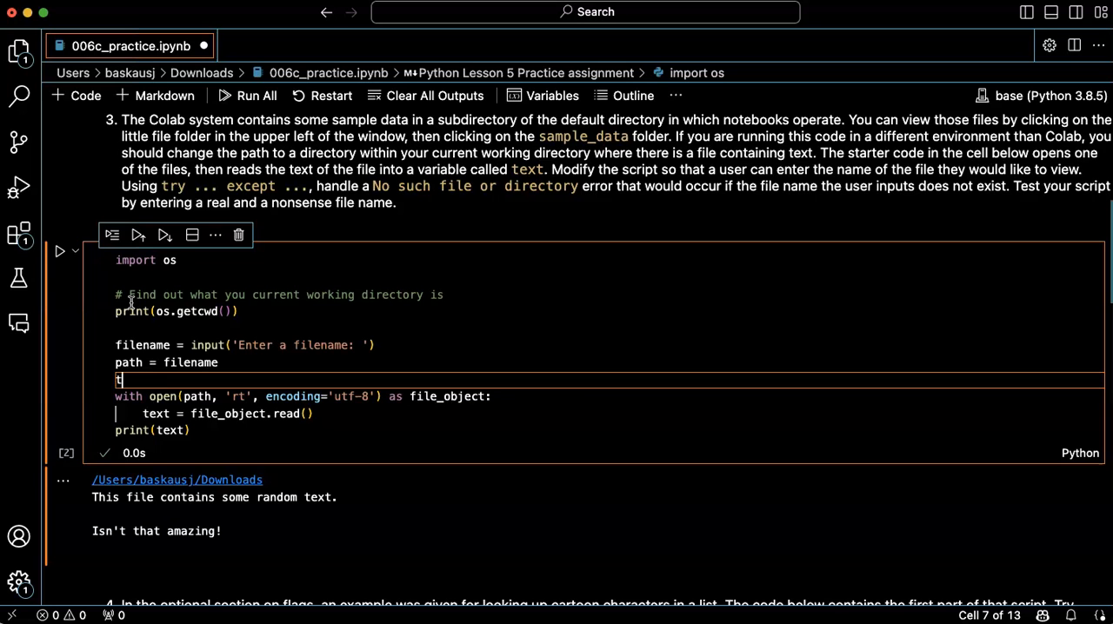
{"action": "type", "text": "ry:"}
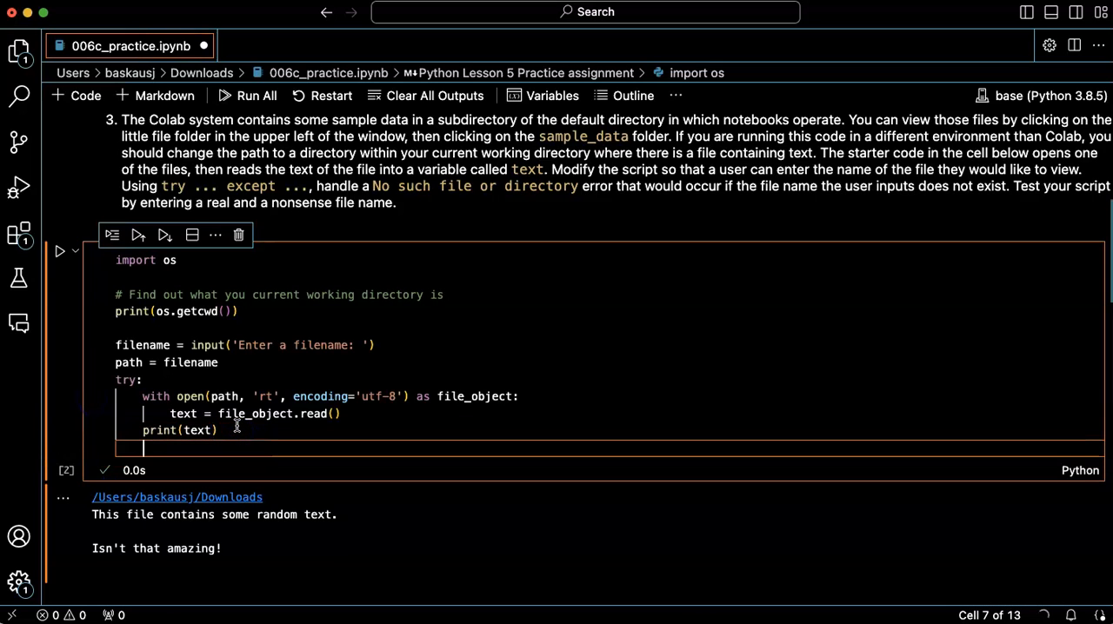
{"action": "type", "text": "except FileNotFoundError:"}
{"action": "type", "text": "print('Sorry, your file does not exist."}
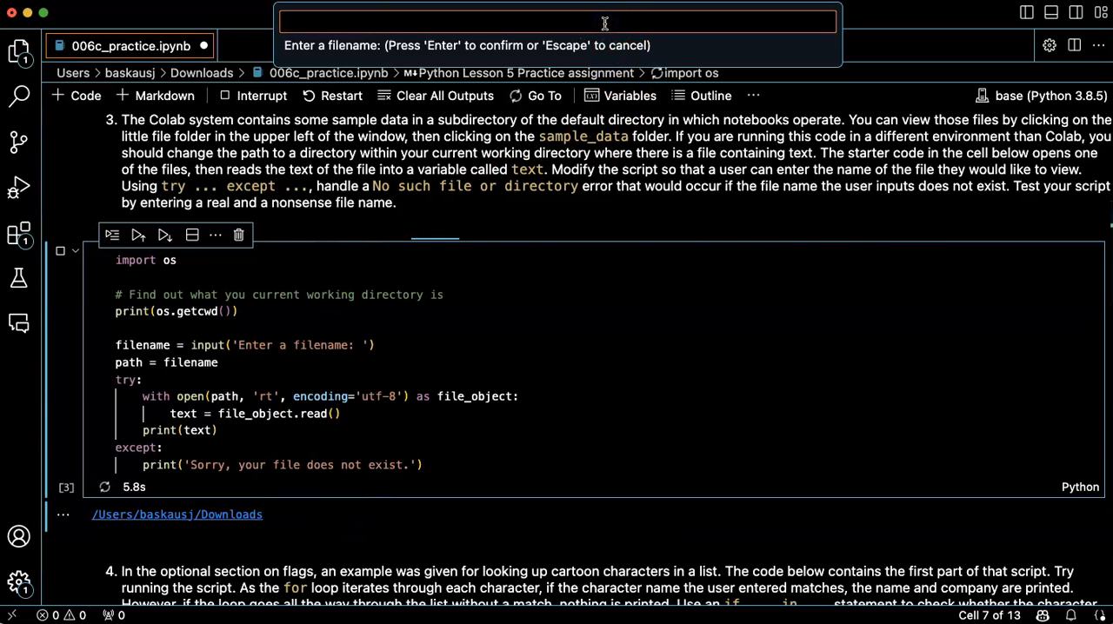
Run the cell with a nonexistent filename to print 'Sorry, your file does not exist.'
{"action": "type", "text": "test"}
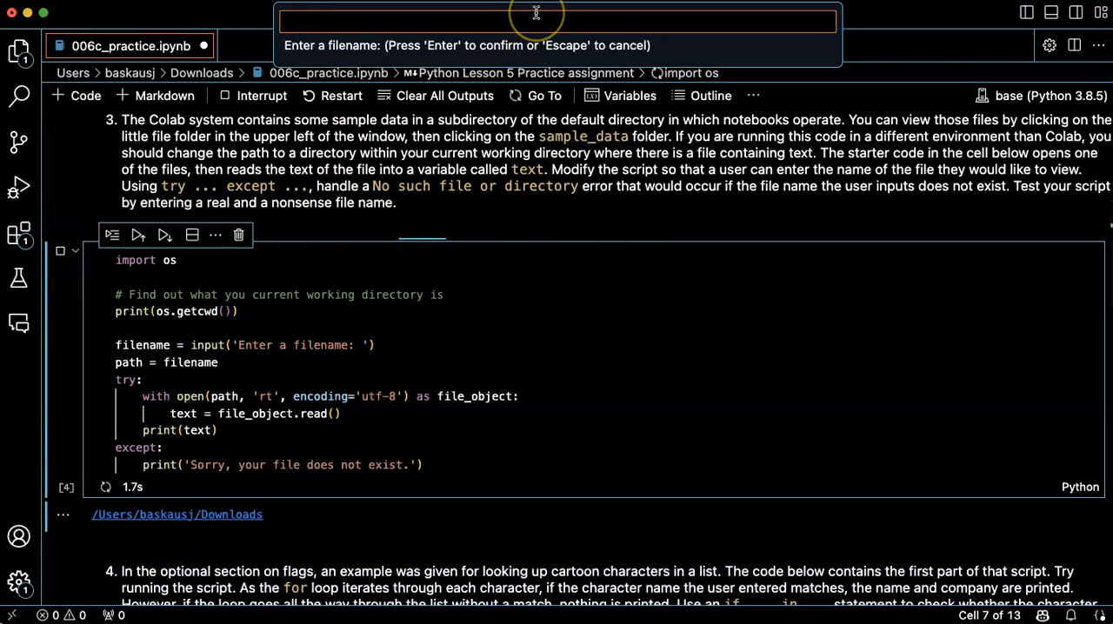
{"action": "type", "text": "juni"}
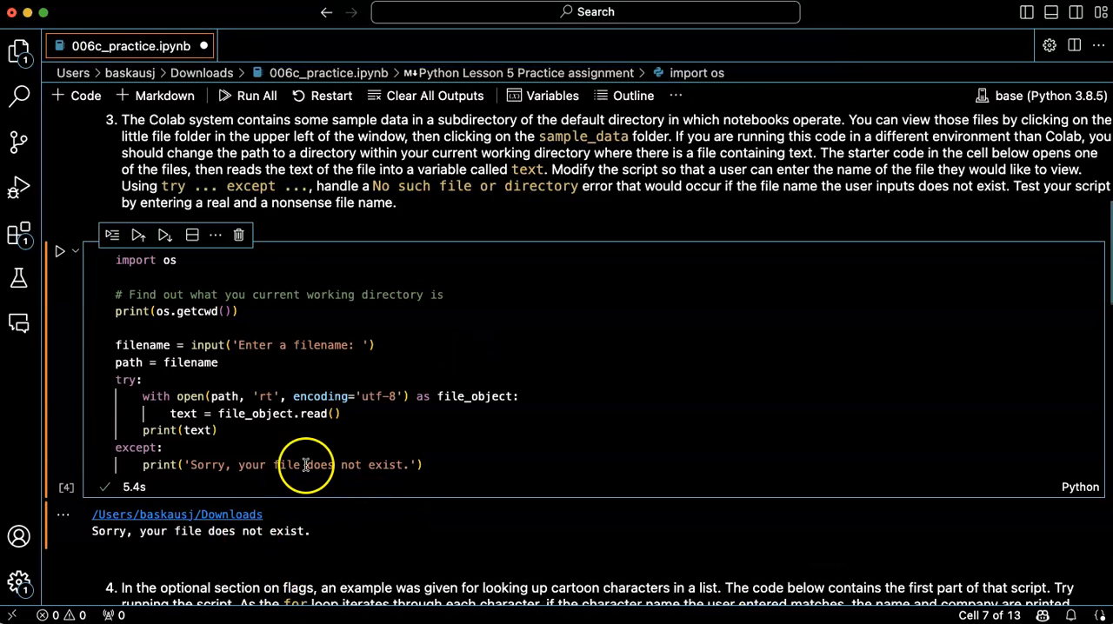
{"action": "mouse_move", "coordinate": [442, 500]}
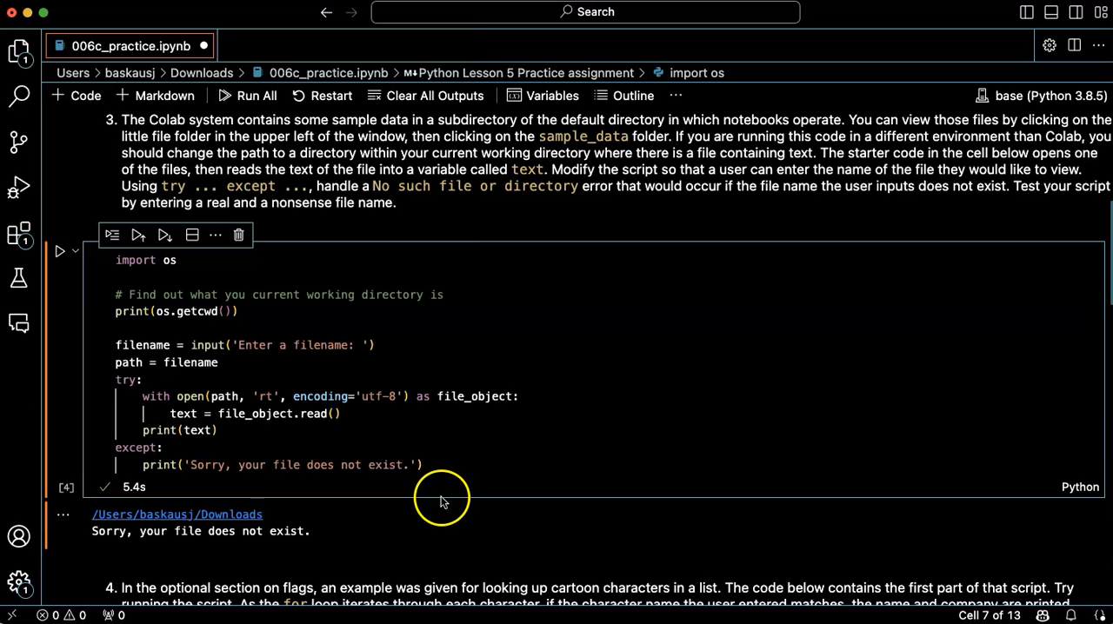
{"action": "mouse_move", "coordinate": [100, 311]}
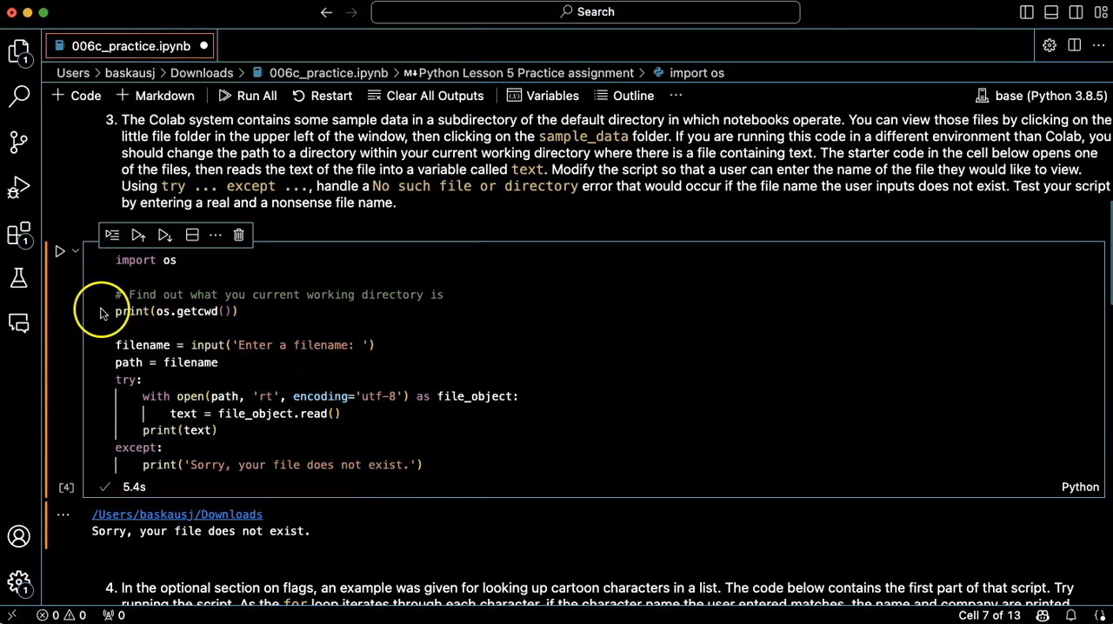